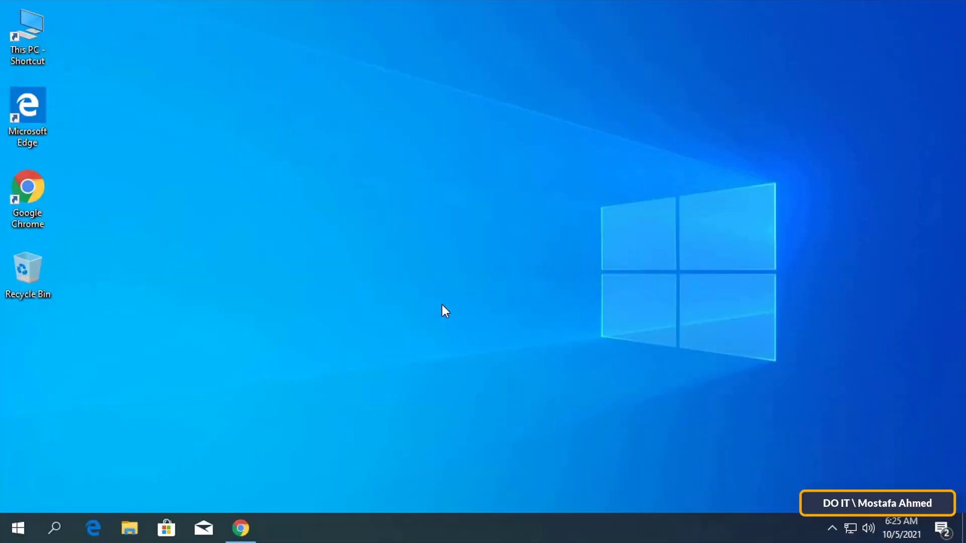
left_click(240, 529)
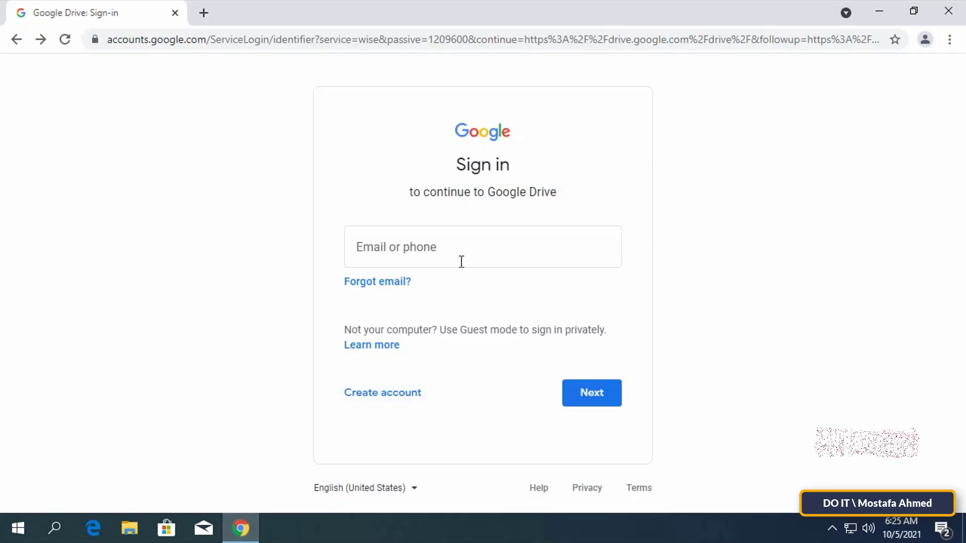
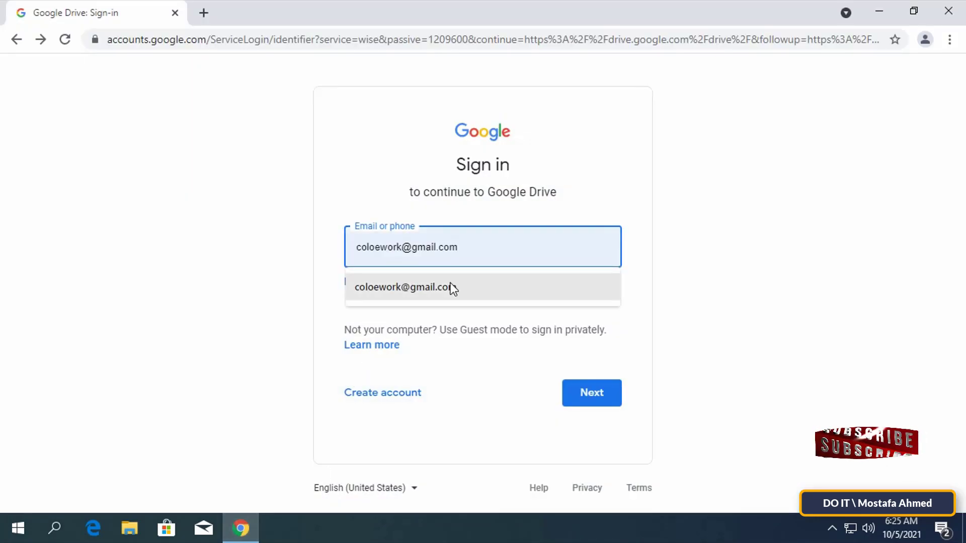
left_click(591, 392)
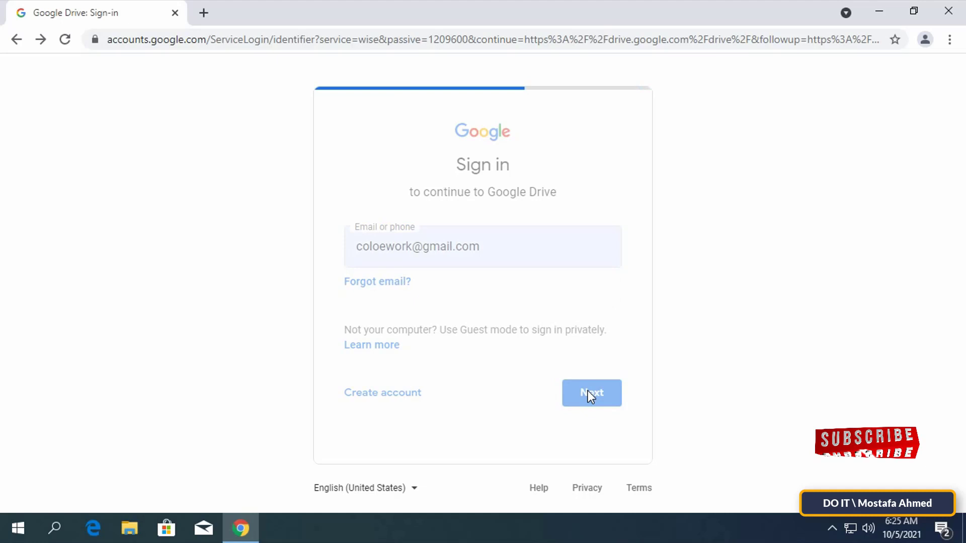
left_click(591, 394)
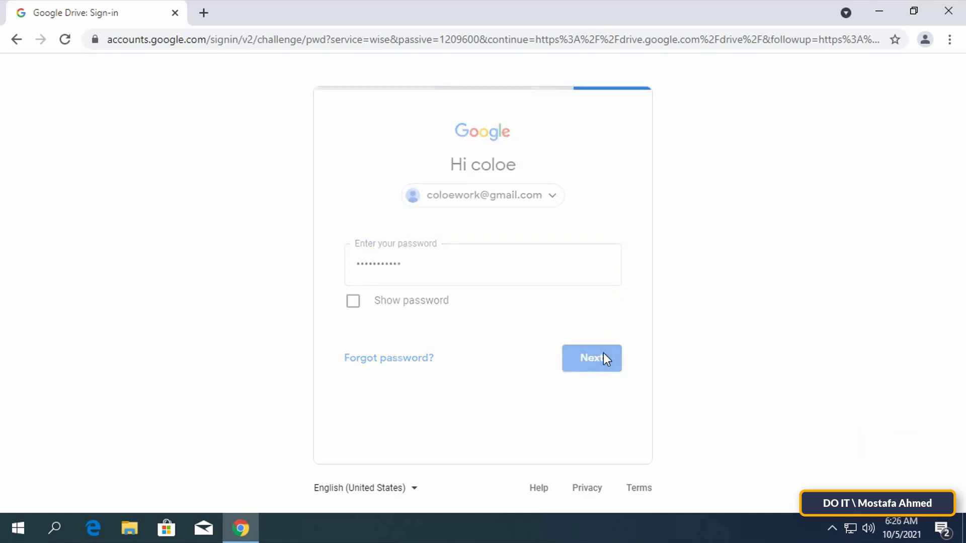
left_click(591, 359)
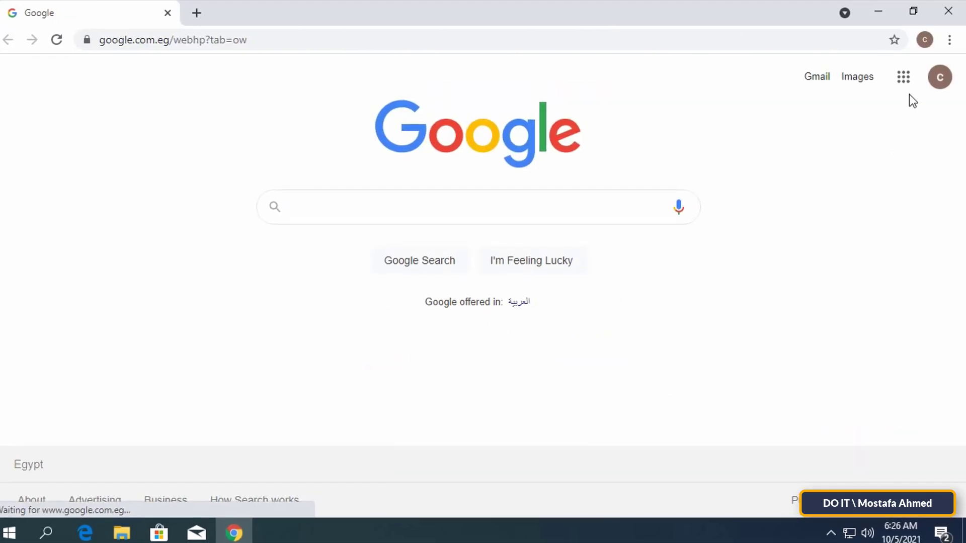
left_click(903, 77)
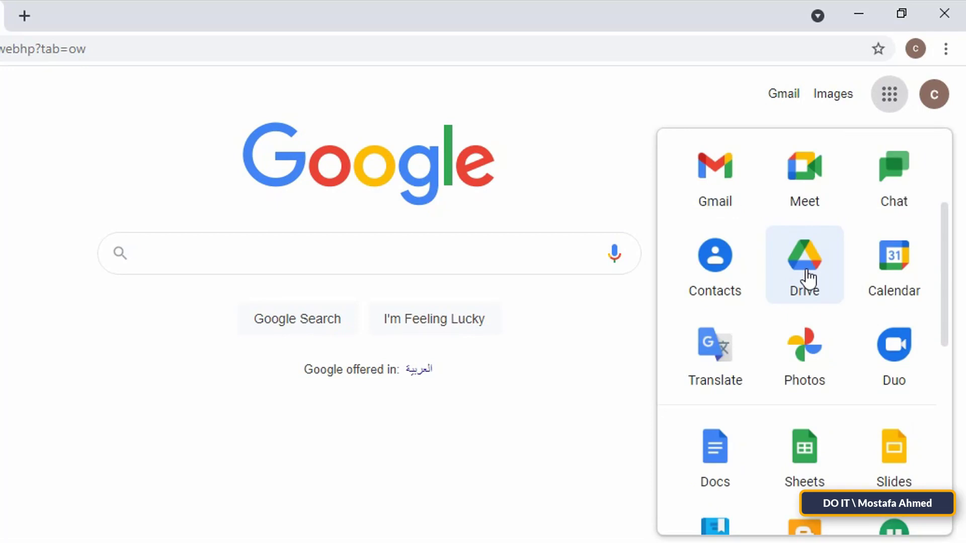
Open Google Drive from the apps grid, landing on the empty My Drive.
left_click(805, 258)
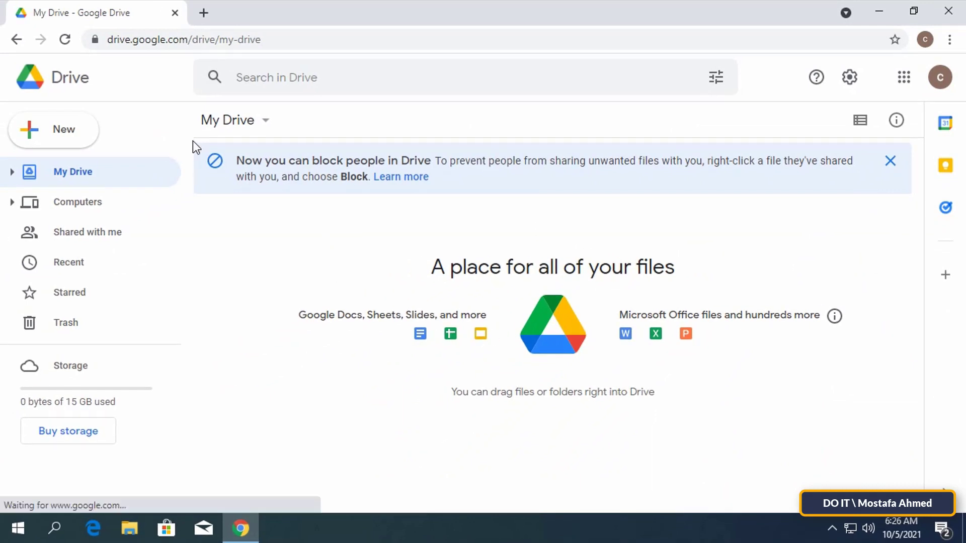
mouse_move(231, 132)
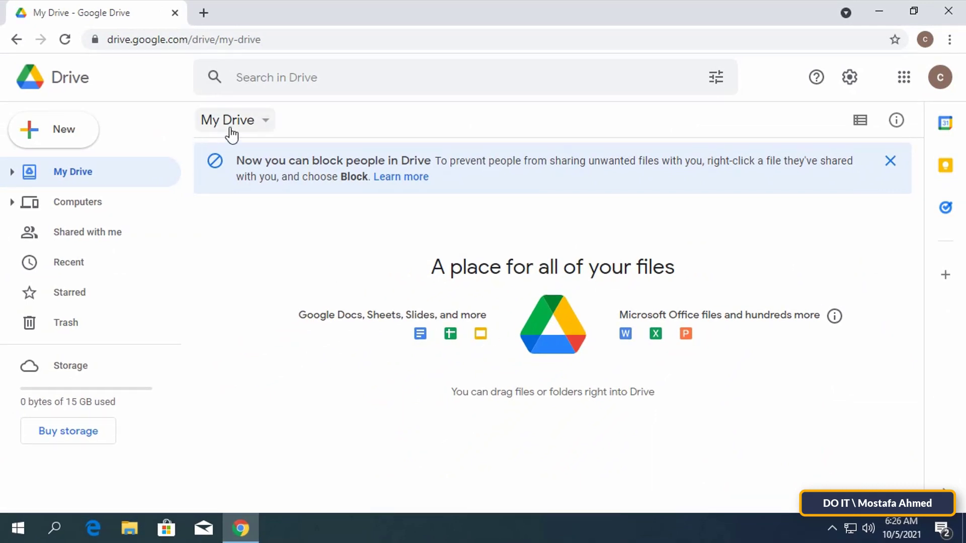
mouse_move(301, 269)
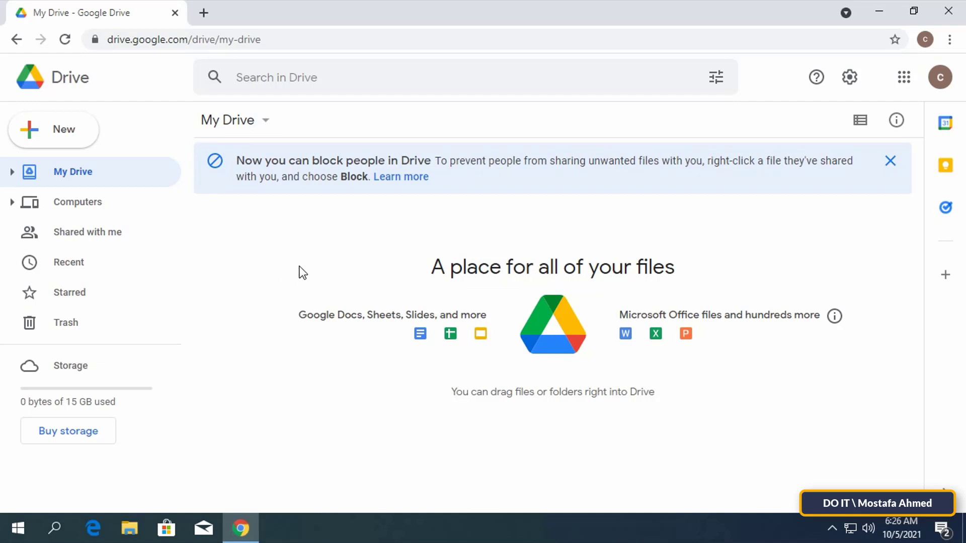
mouse_move(65, 133)
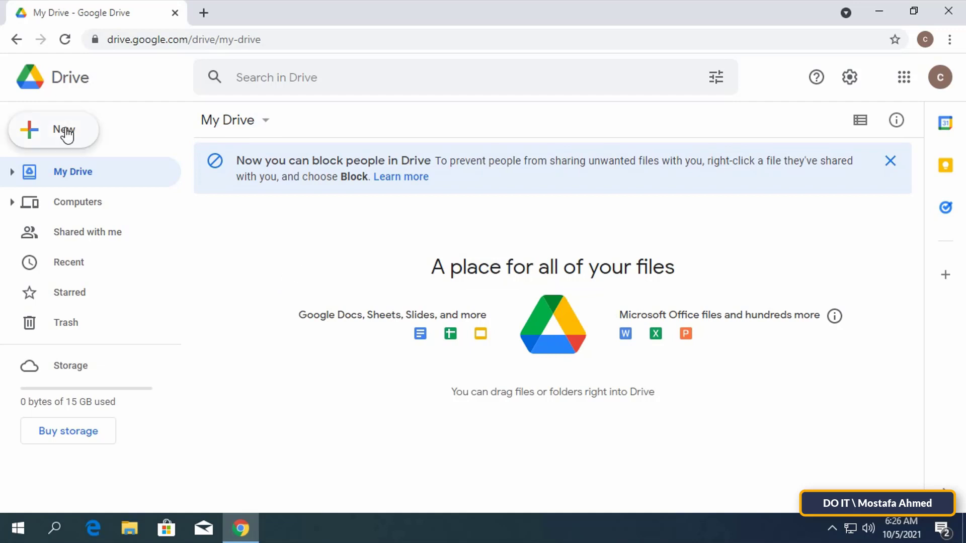
Create a new folder named MY WORK in My Drive.
left_click(55, 132)
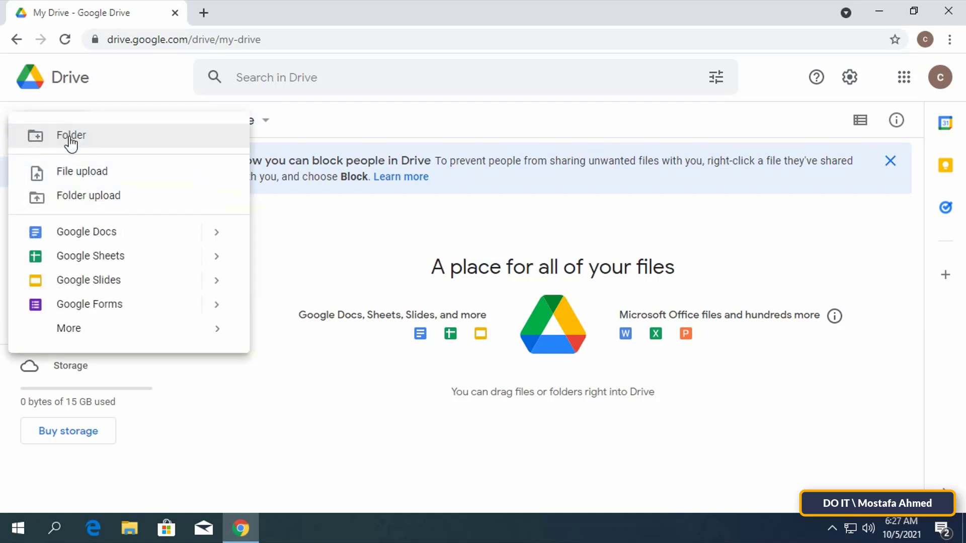
left_click(70, 136)
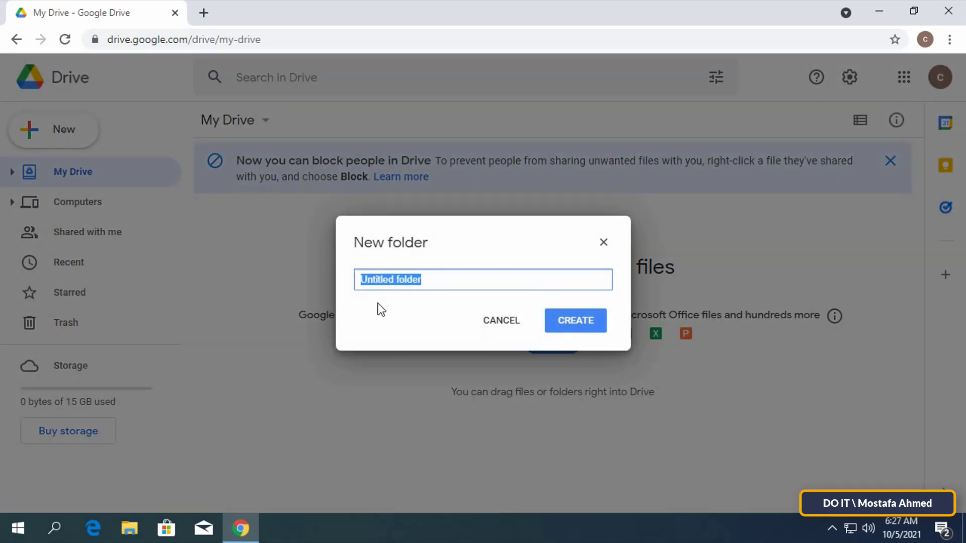
type("MY")
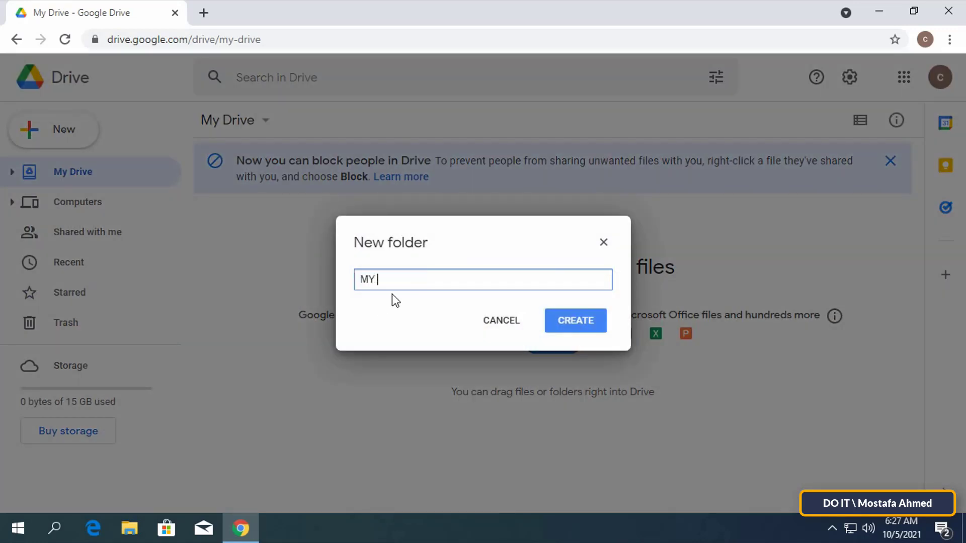
type("WORK")
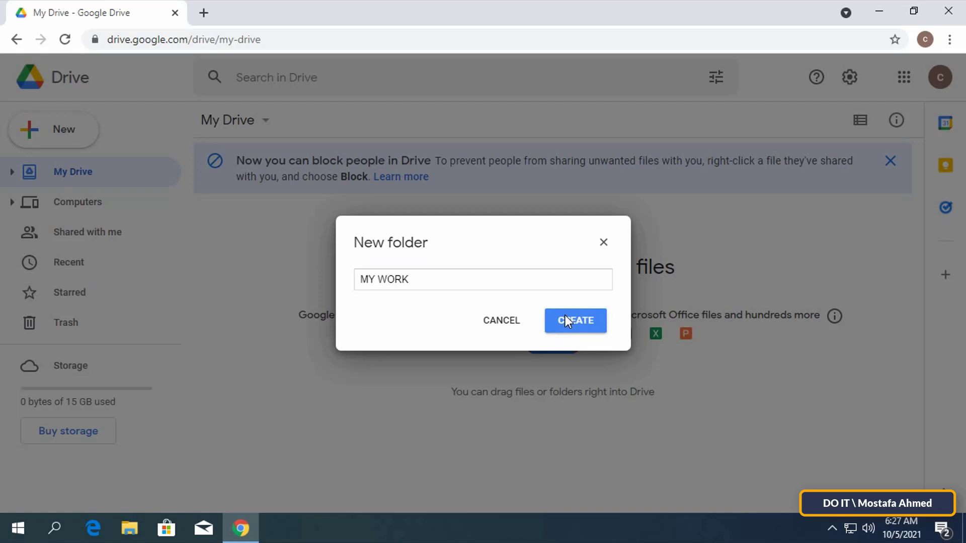
left_click(576, 321)
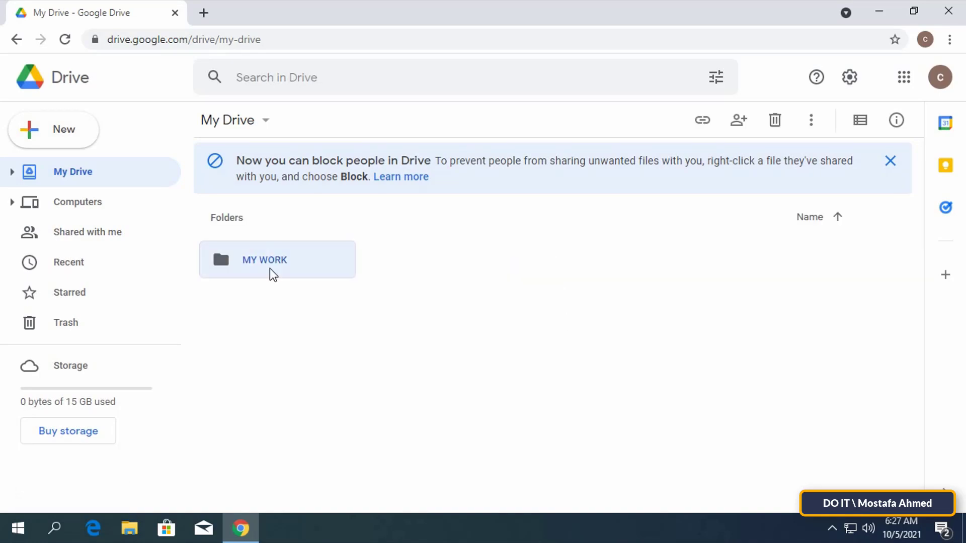
mouse_move(65, 130)
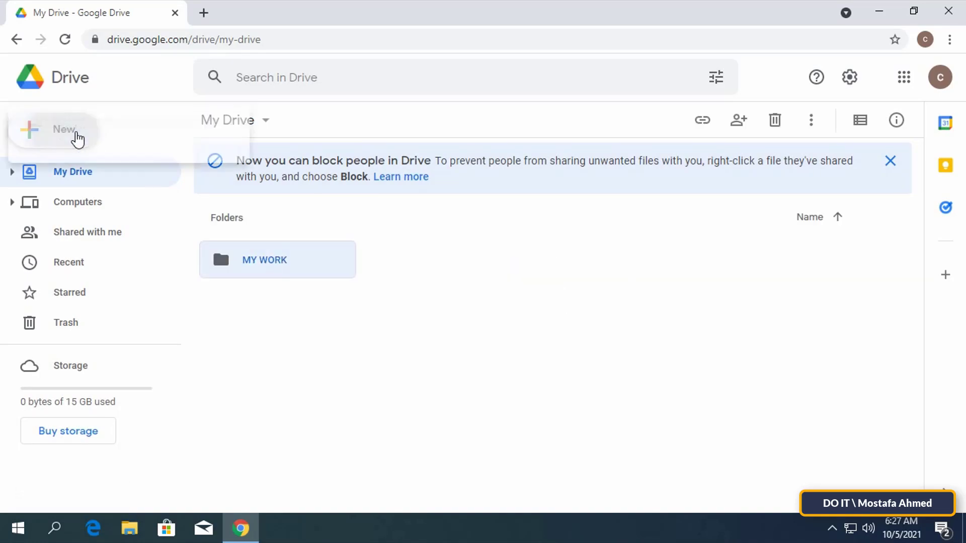
Upload gpt.ini from the GroupPolicy Backup folder into My Drive.
left_click(60, 128)
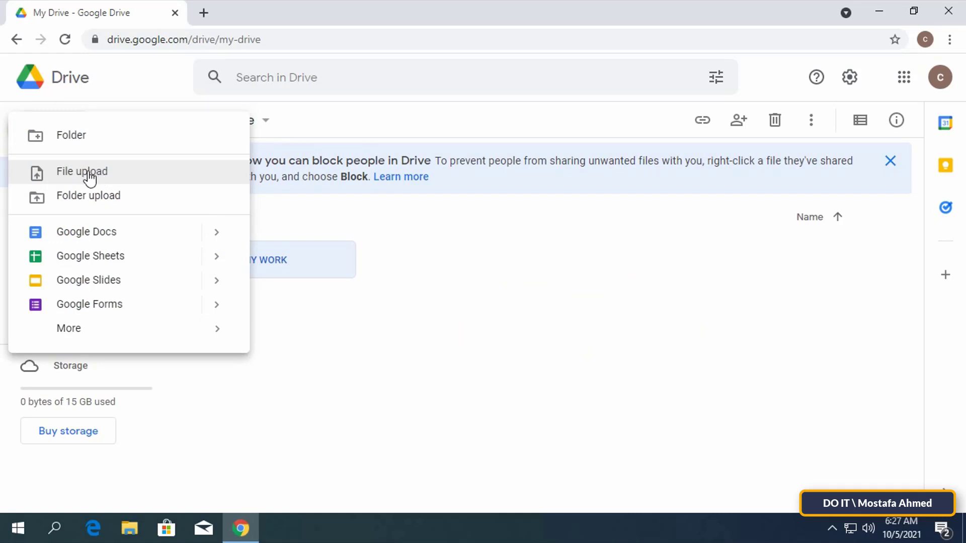
left_click(81, 171)
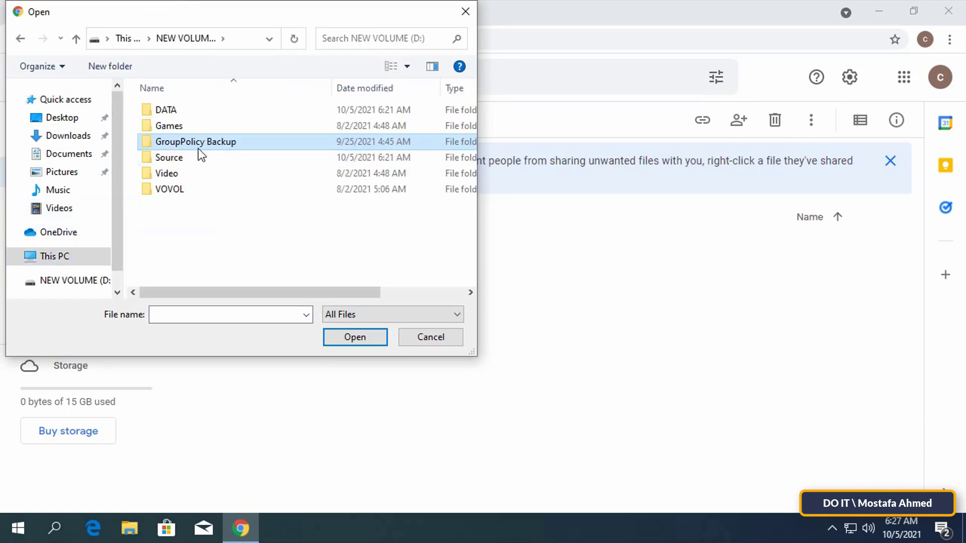
double_click(196, 142)
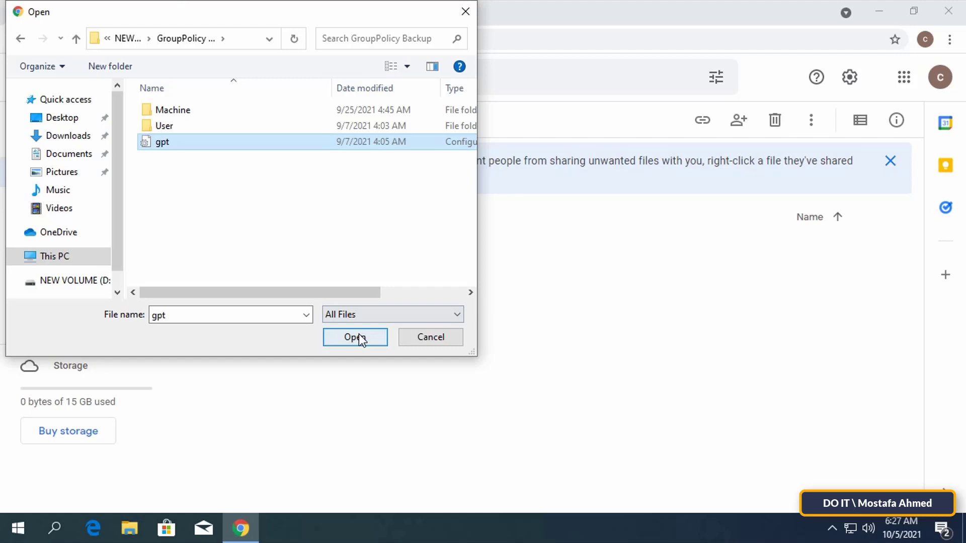
left_click(354, 337)
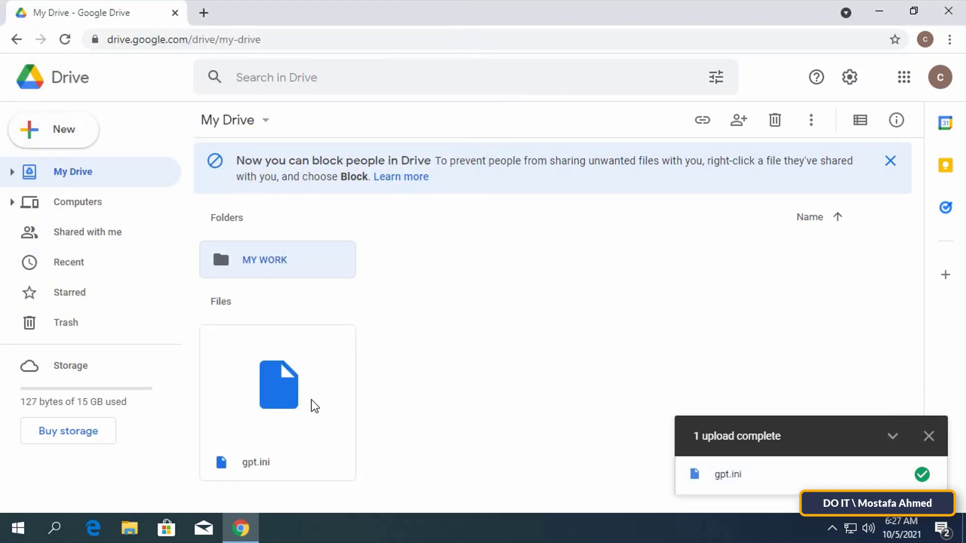
left_click(357, 384)
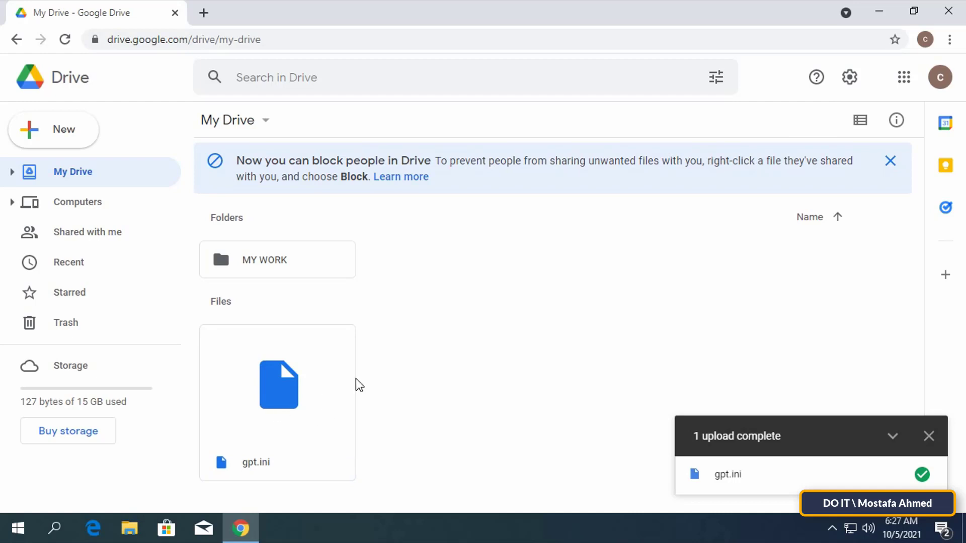
Create a second folder named GP Backup in My Drive.
left_click(54, 129)
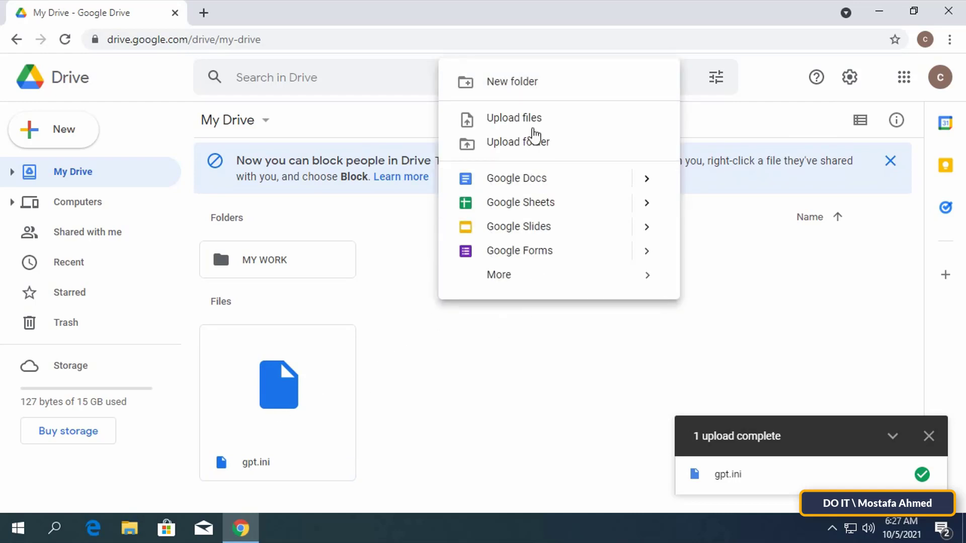
left_click(511, 82)
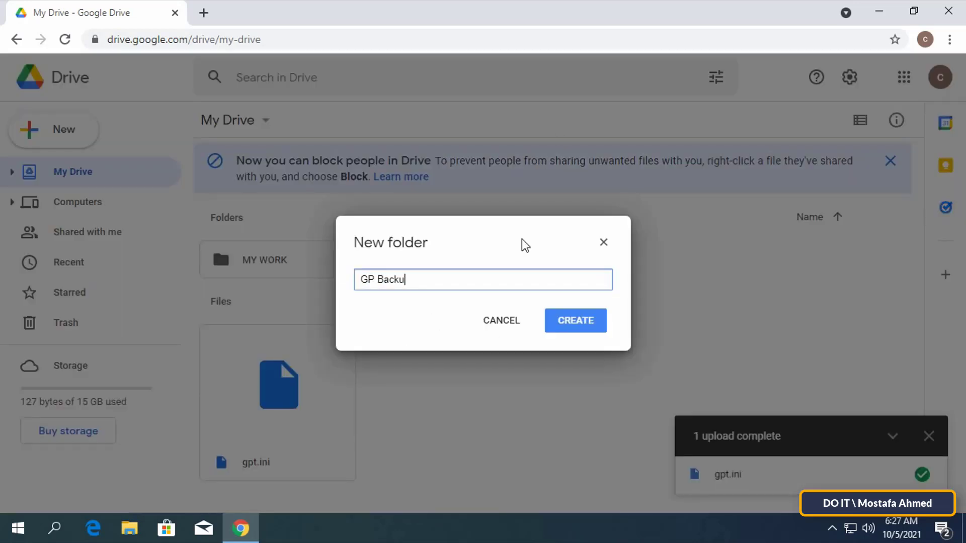
left_click(575, 322)
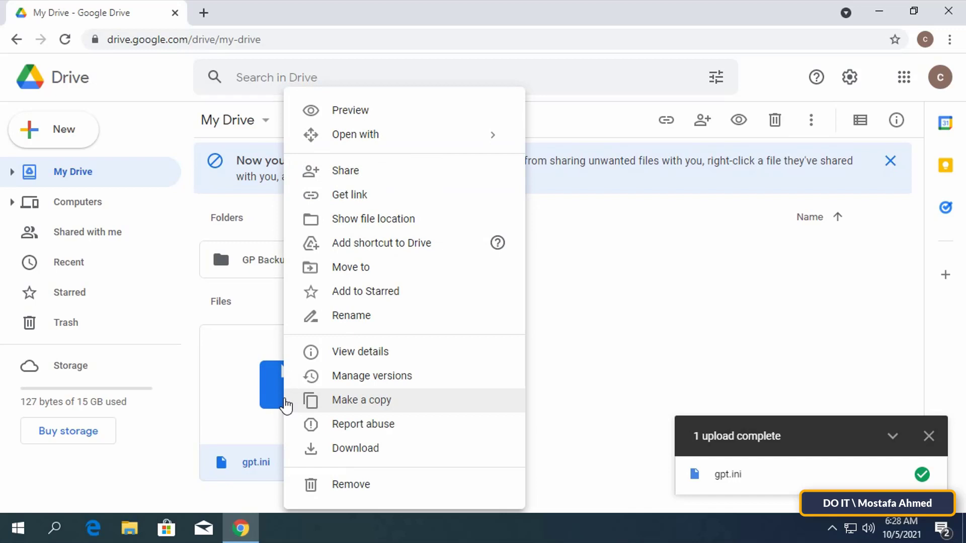
mouse_move(348, 273)
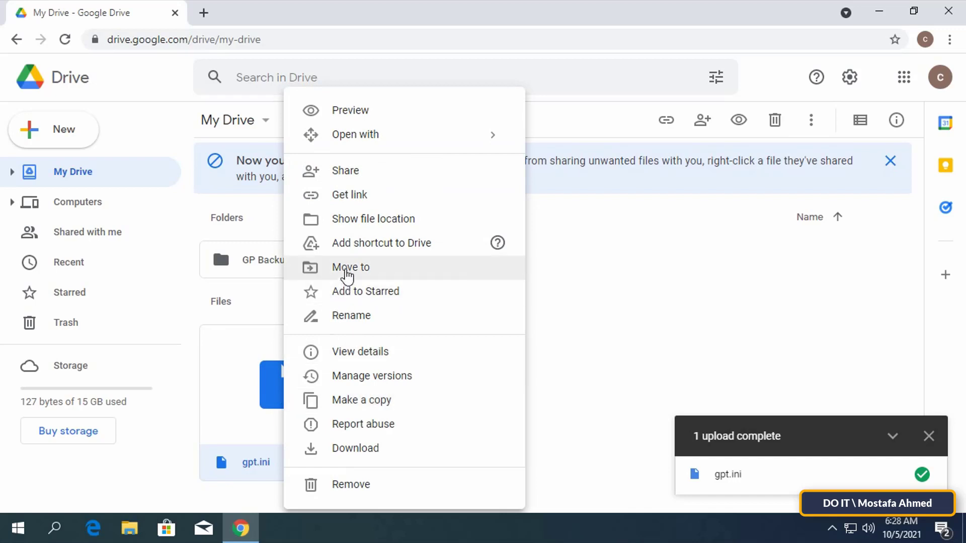
Move gpt.ini from My Drive into the GP Backup folder.
left_click(350, 267)
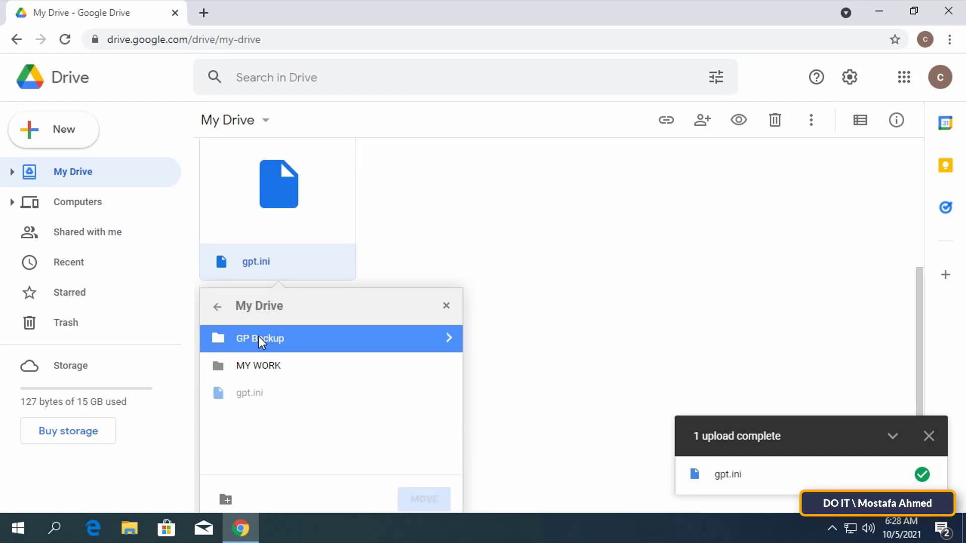
left_click(424, 499)
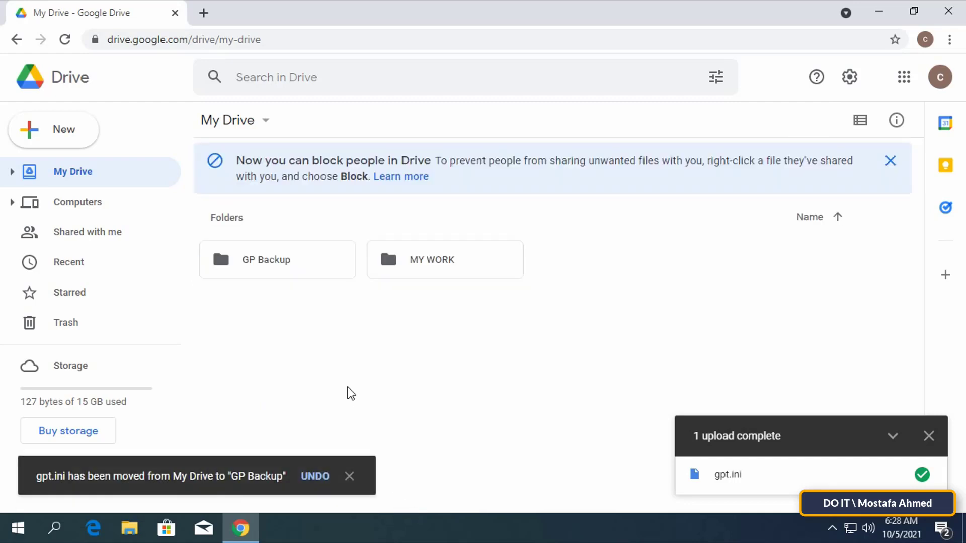
mouse_move(741, 497)
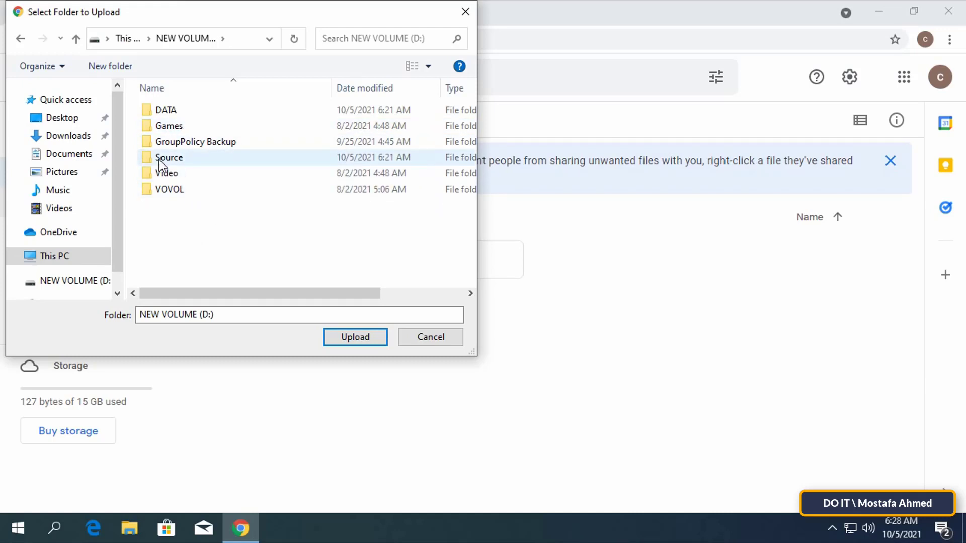
Upload the DATA folder from D: and create a new Photo folder in My Drive.
left_click(167, 110)
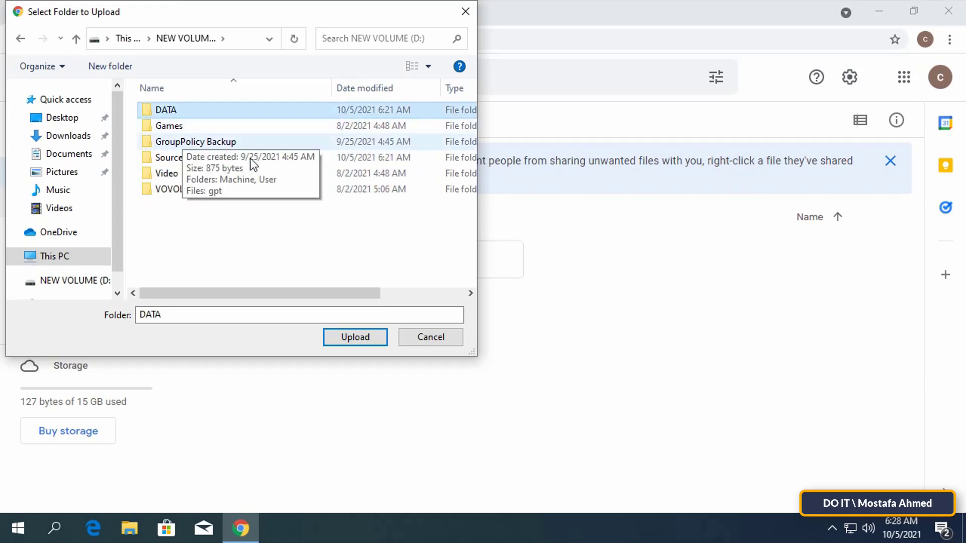
left_click(354, 337)
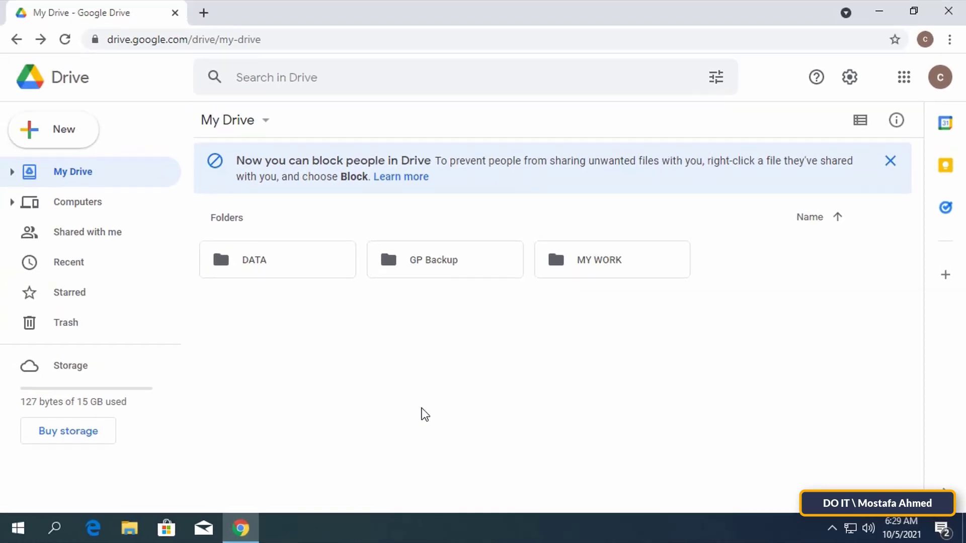
mouse_move(392, 362)
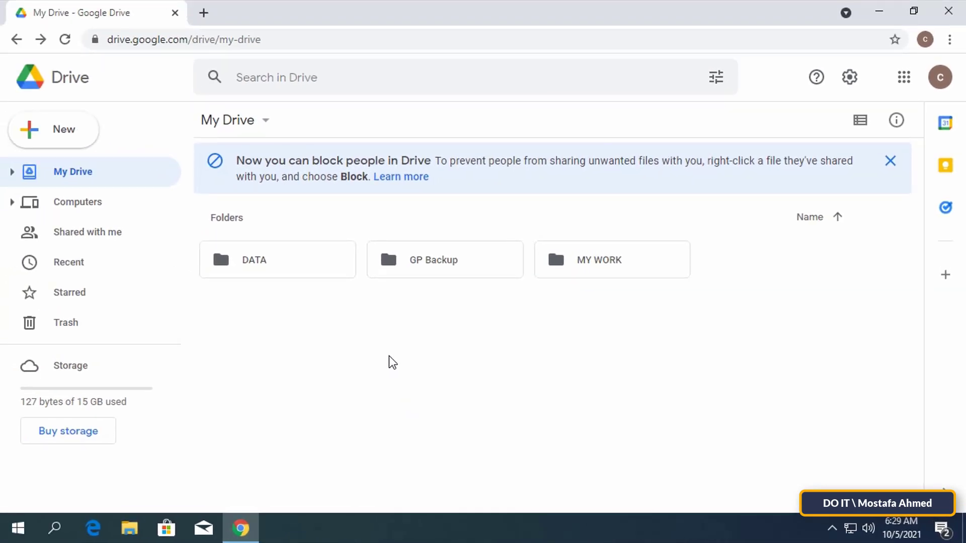
left_click(52, 128)
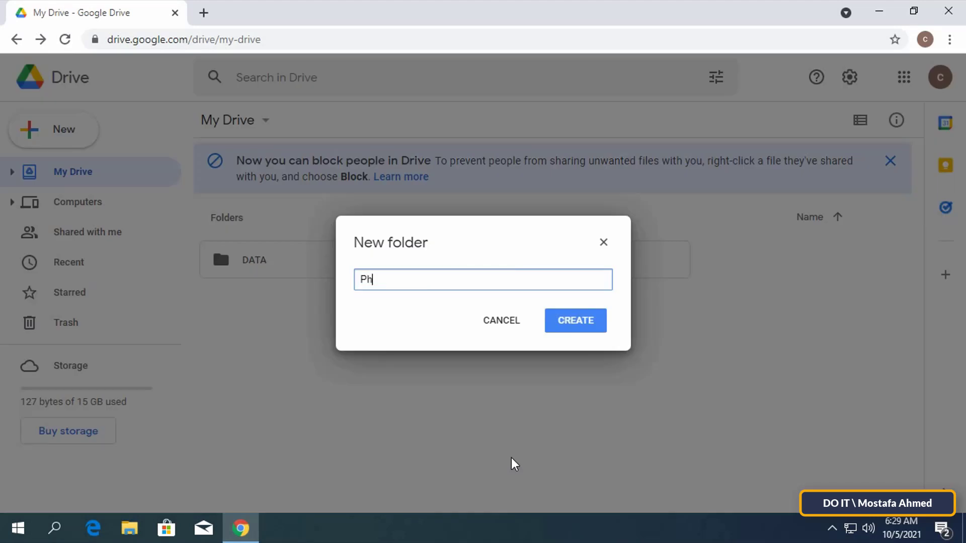
left_click(576, 321)
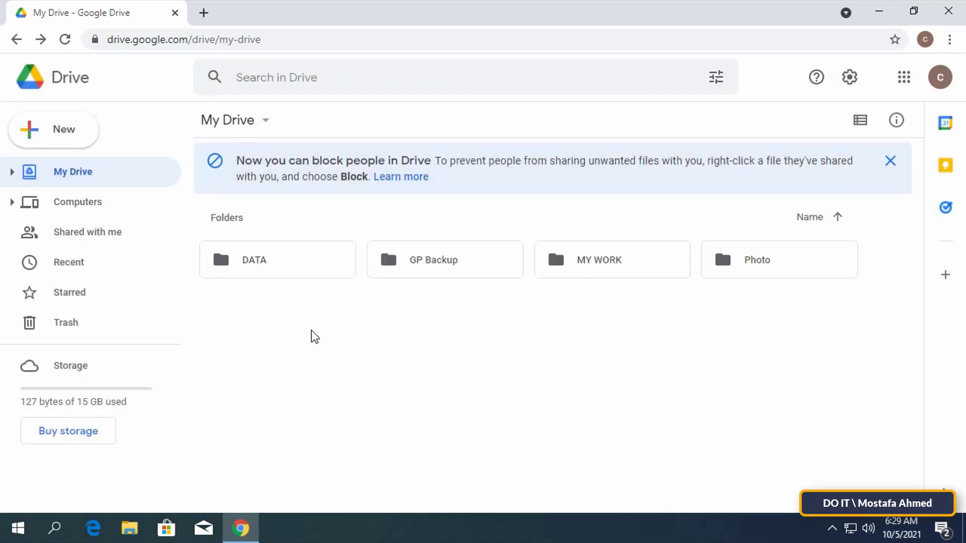
Colour the DATA folder red and the GP Backup folder purple.
right_click(255, 259)
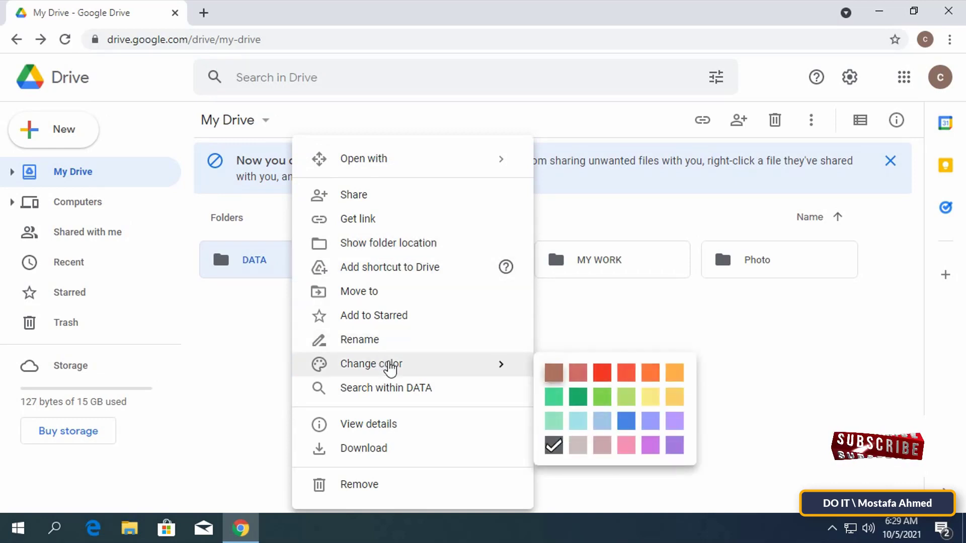
left_click(600, 372)
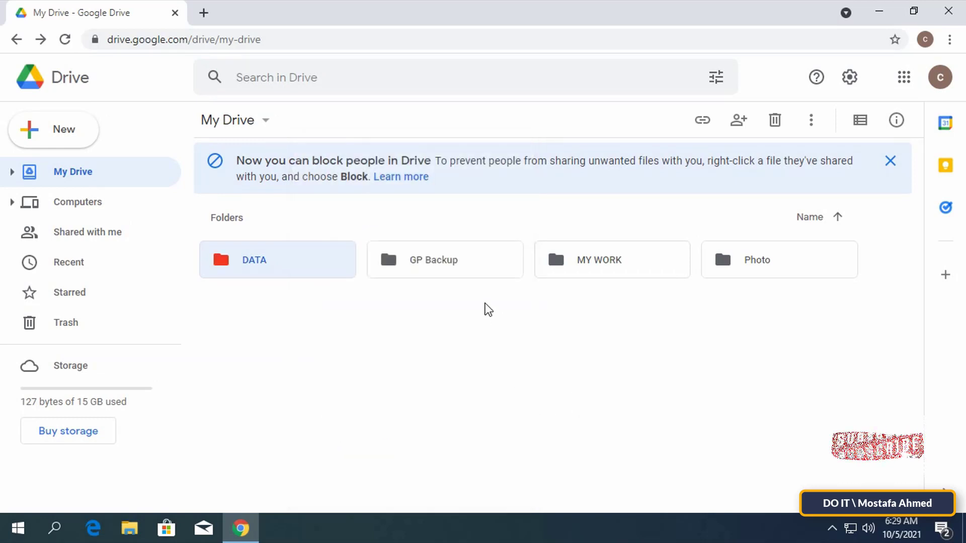
right_click(445, 260)
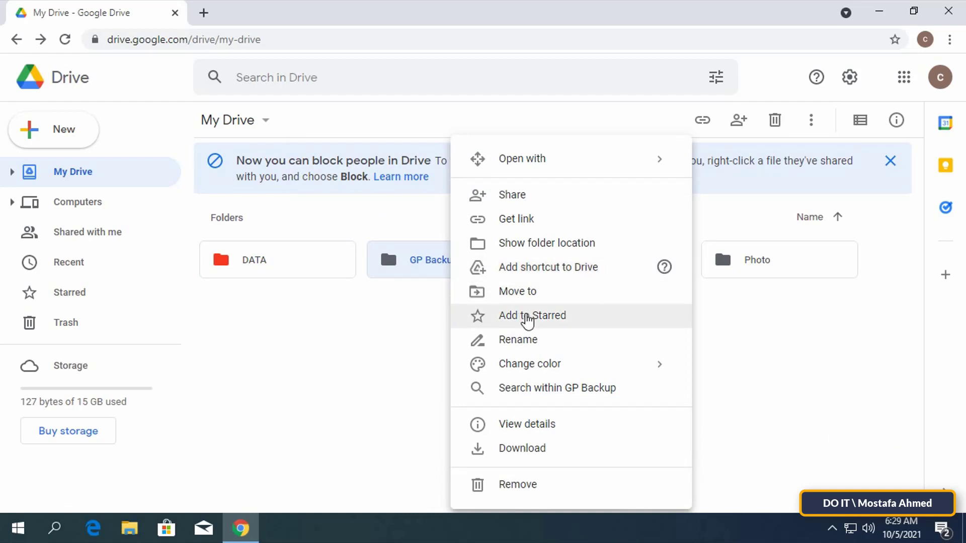
mouse_move(530, 364)
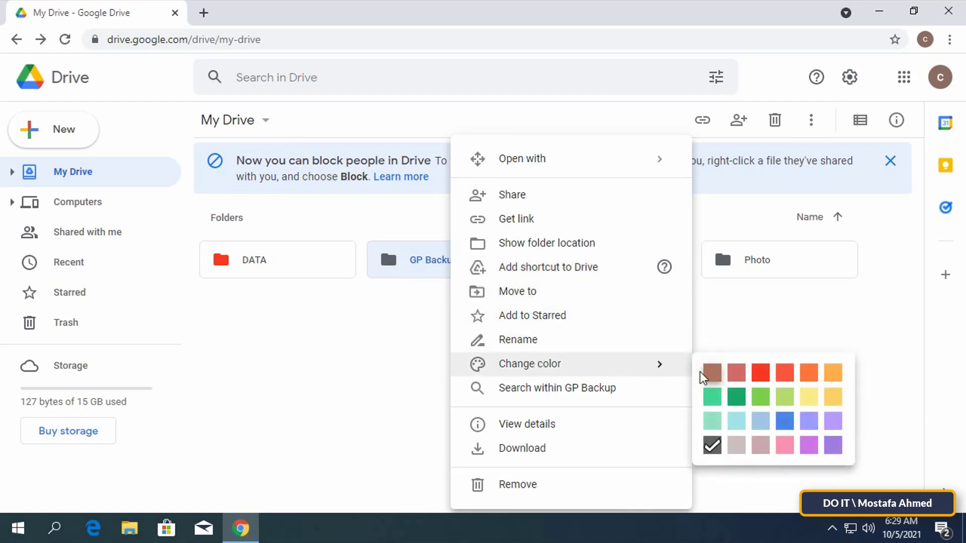
mouse_move(829, 382)
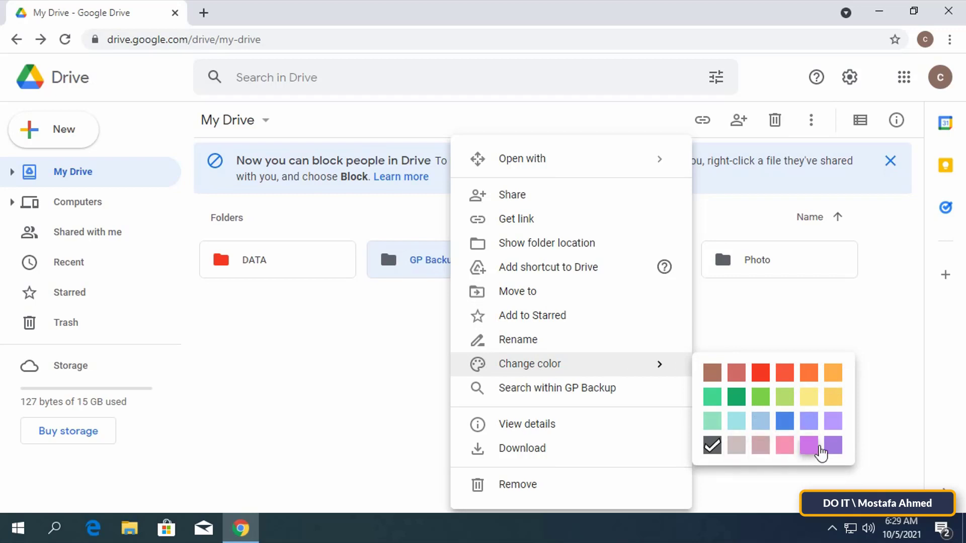
left_click(809, 445)
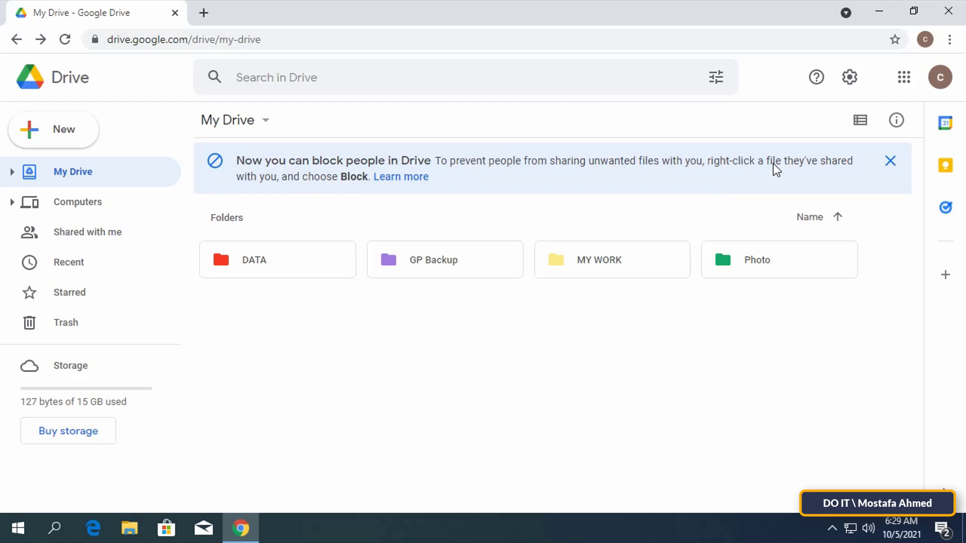
mouse_move(860, 120)
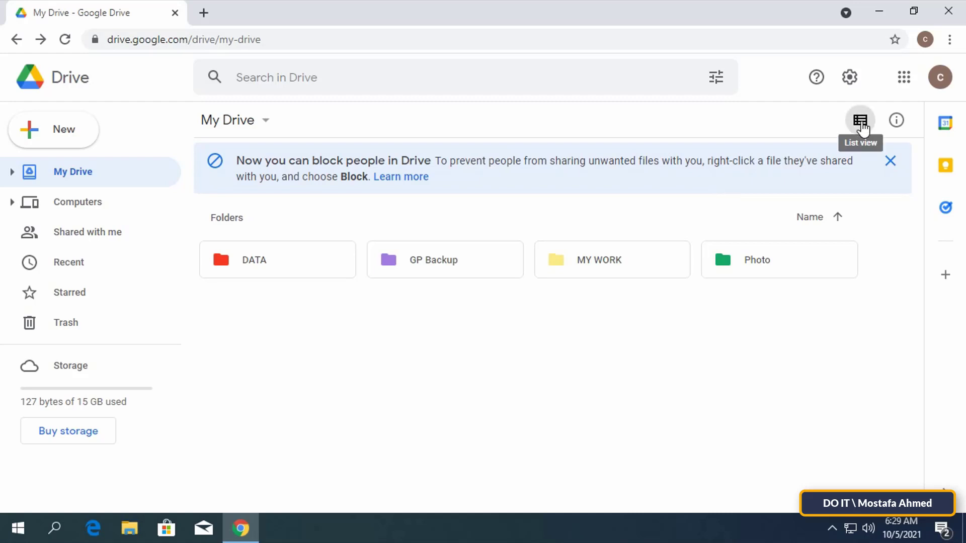
Switch My Drive to list view showing owner, last modified and file size.
left_click(860, 121)
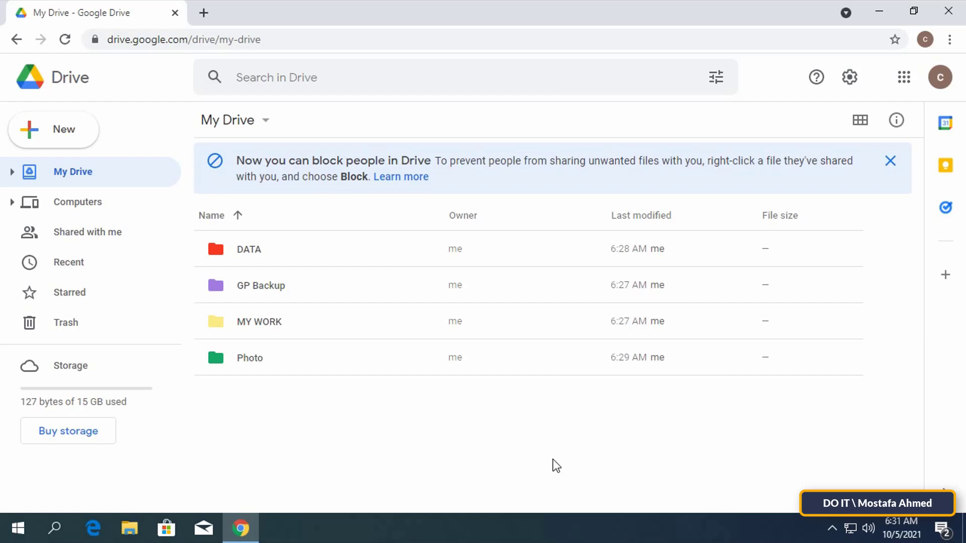
mouse_move(335, 430)
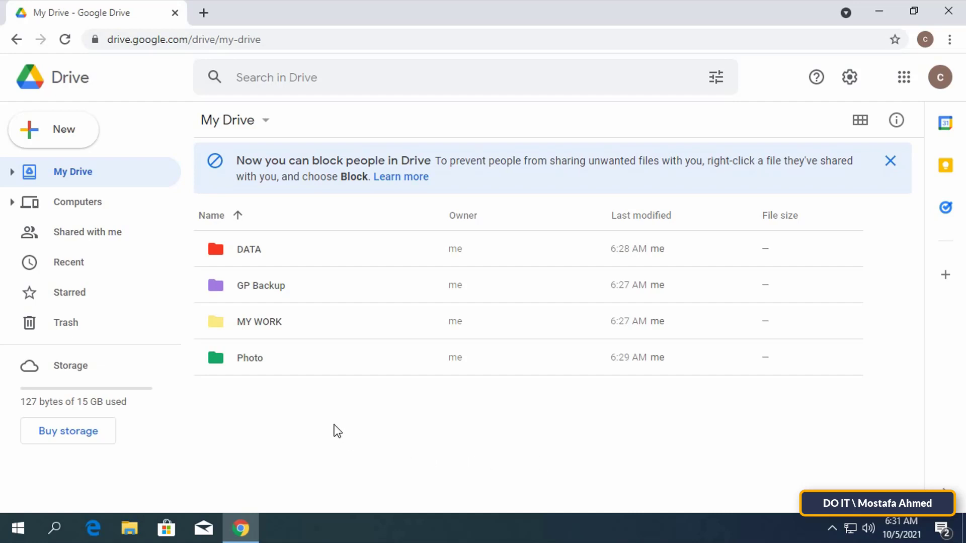
mouse_move(256, 359)
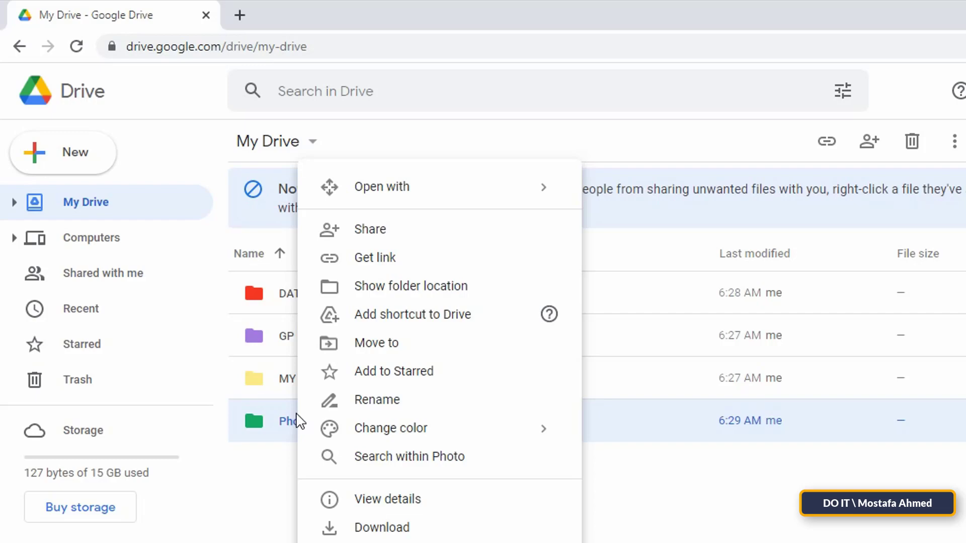
mouse_move(374, 234)
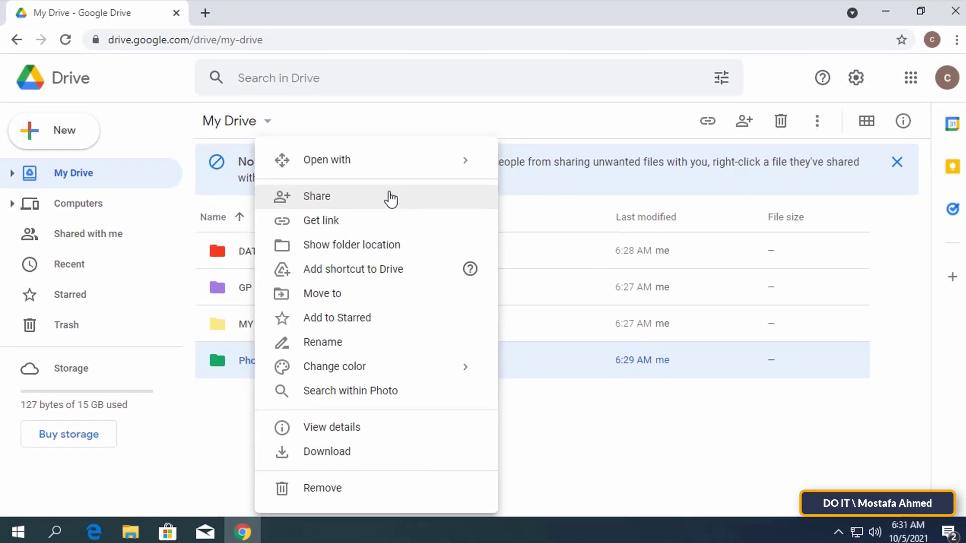
Share the Photo folder, adding the recipient address as an Editor.
left_click(316, 197)
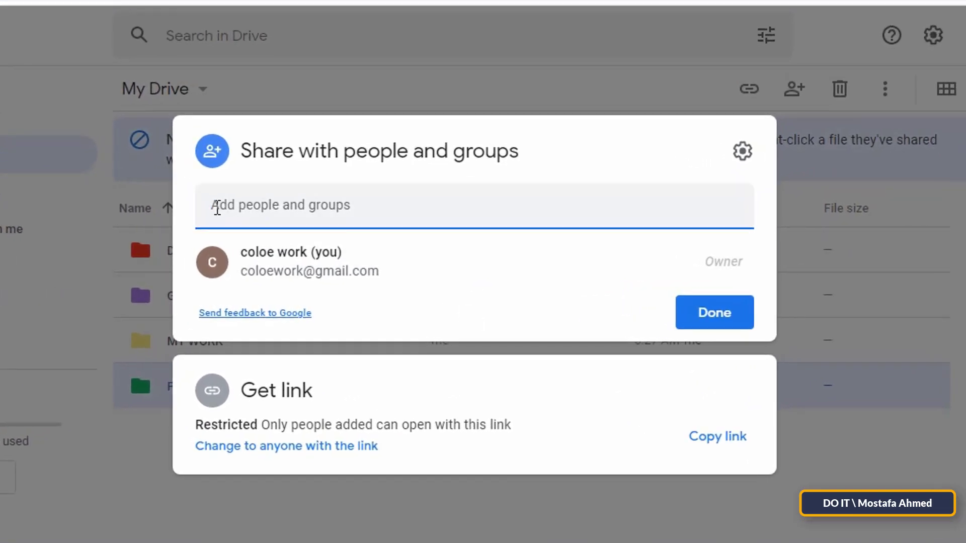
mouse_move(316, 206)
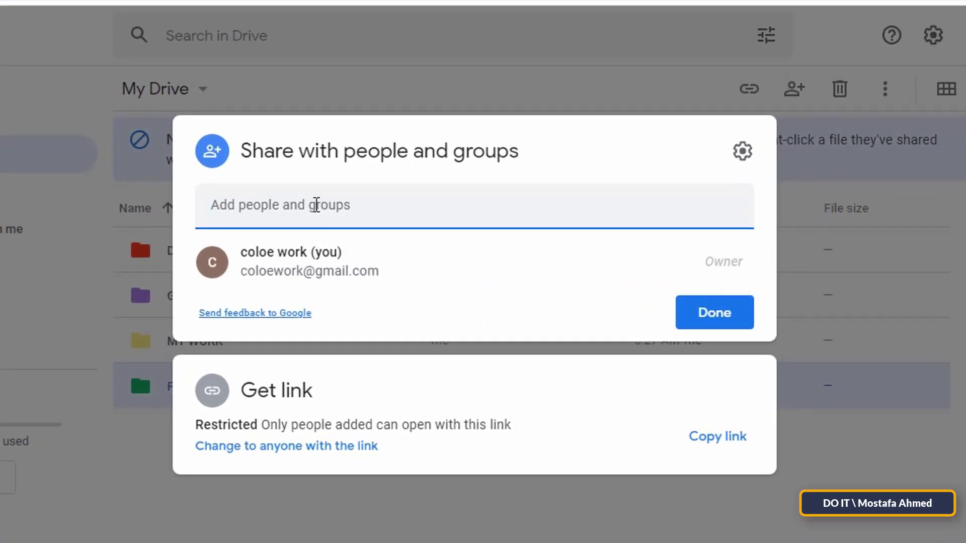
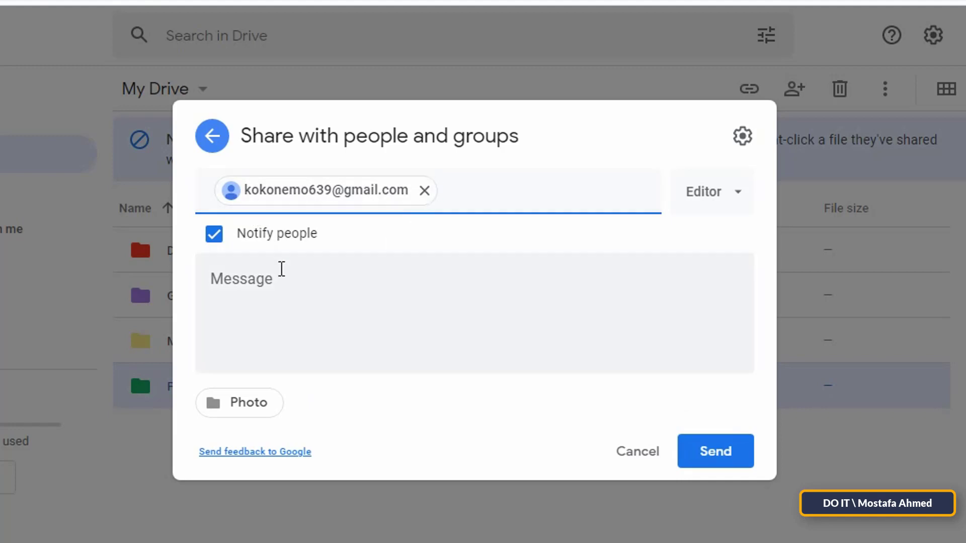
Write a short hello message about the photo to the recipient.
left_click(278, 283)
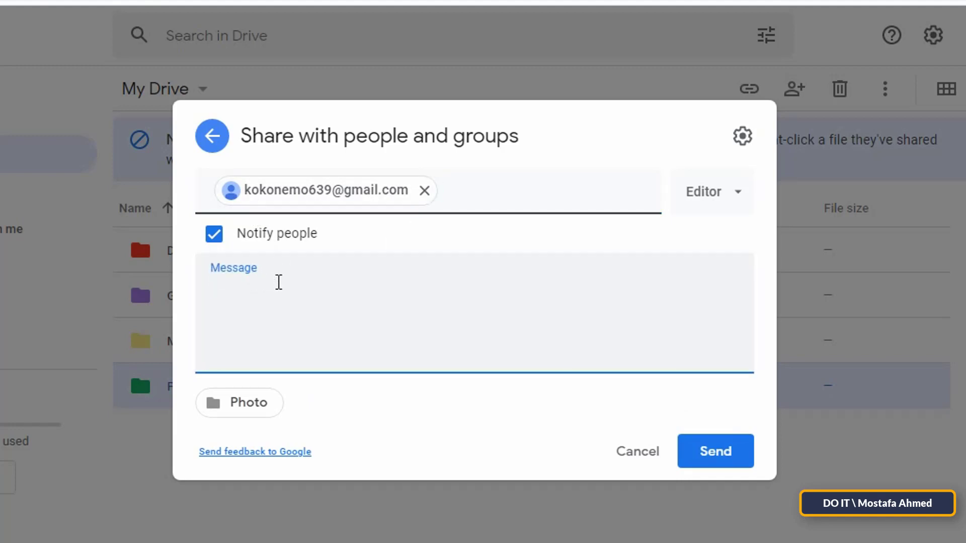
type("H")
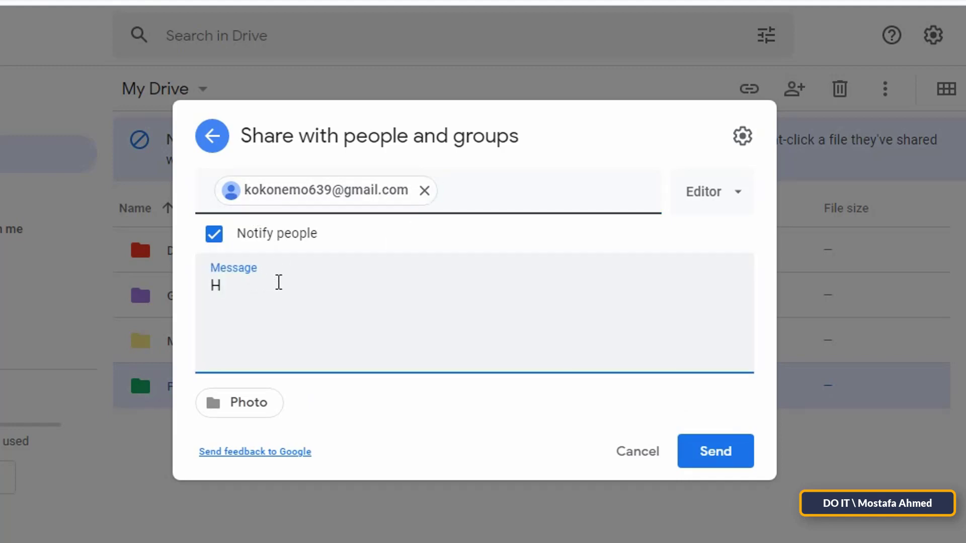
type("ello >> phot")
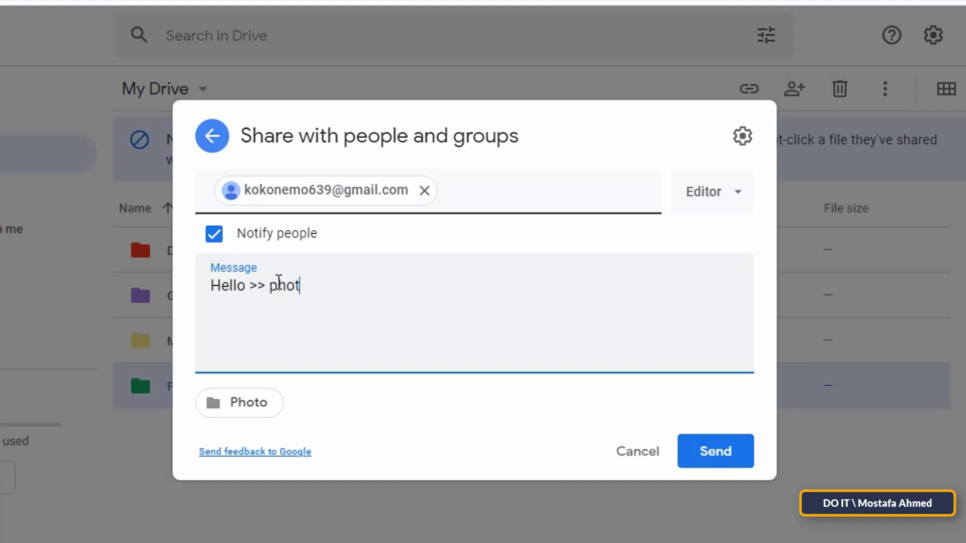
mouse_move(737, 198)
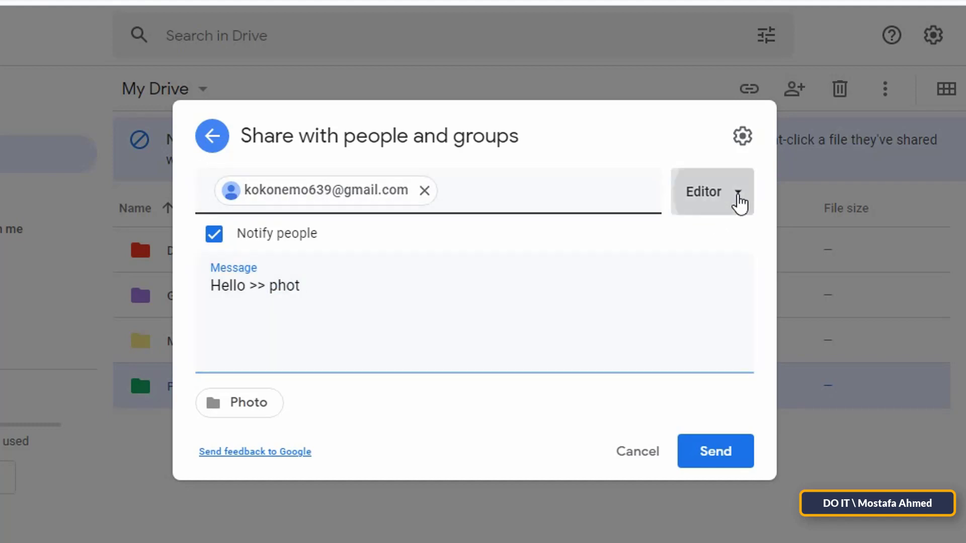
Set the recipient's access to Viewer and send the Photo sharing invitation.
left_click(735, 191)
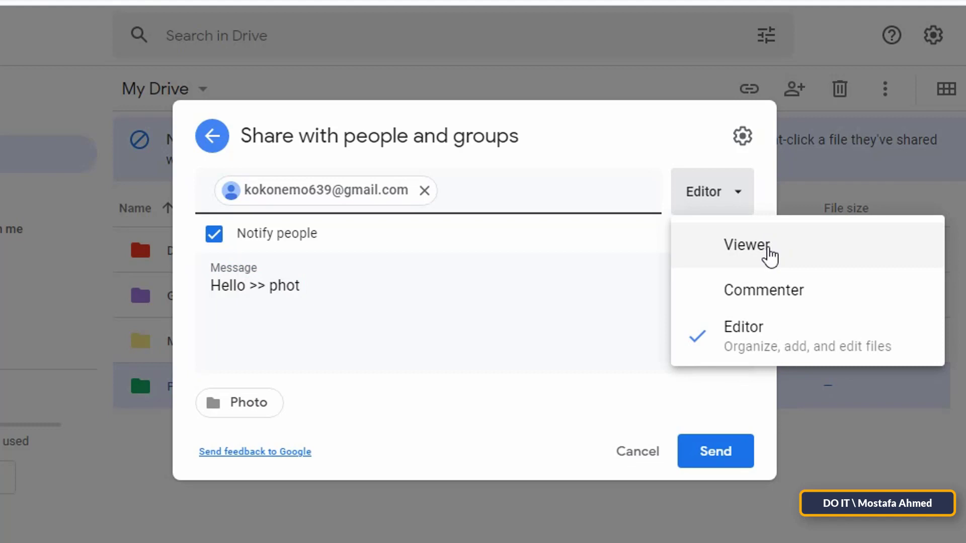
mouse_move(800, 301)
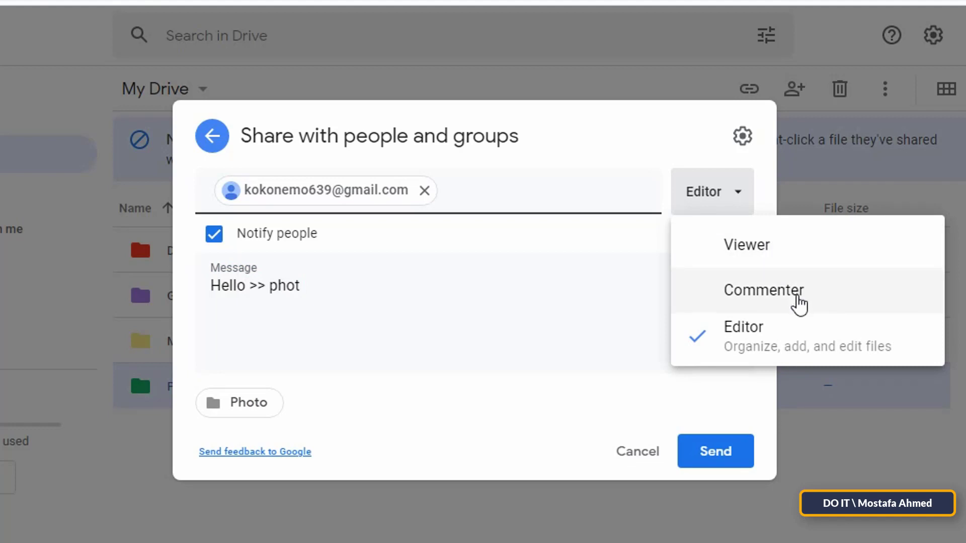
mouse_move(767, 255)
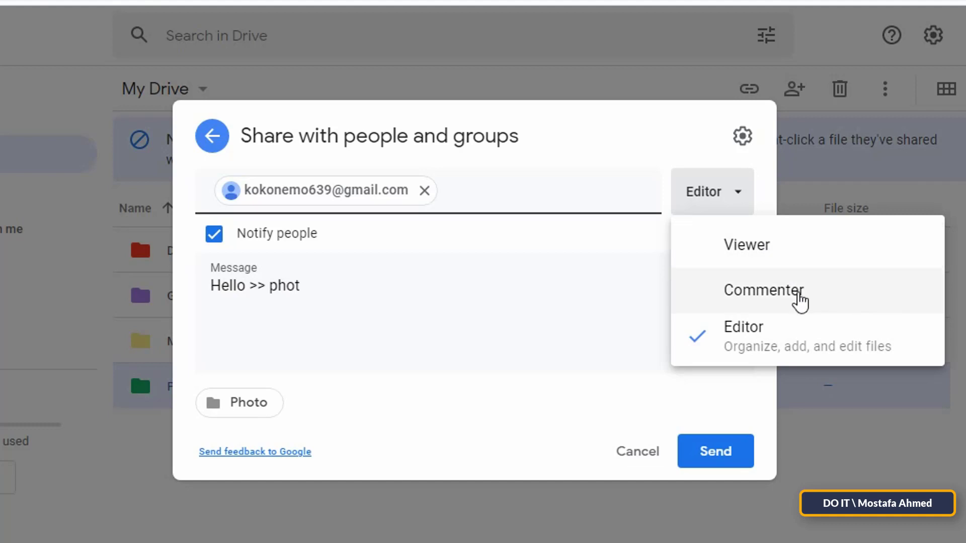
mouse_move(745, 206)
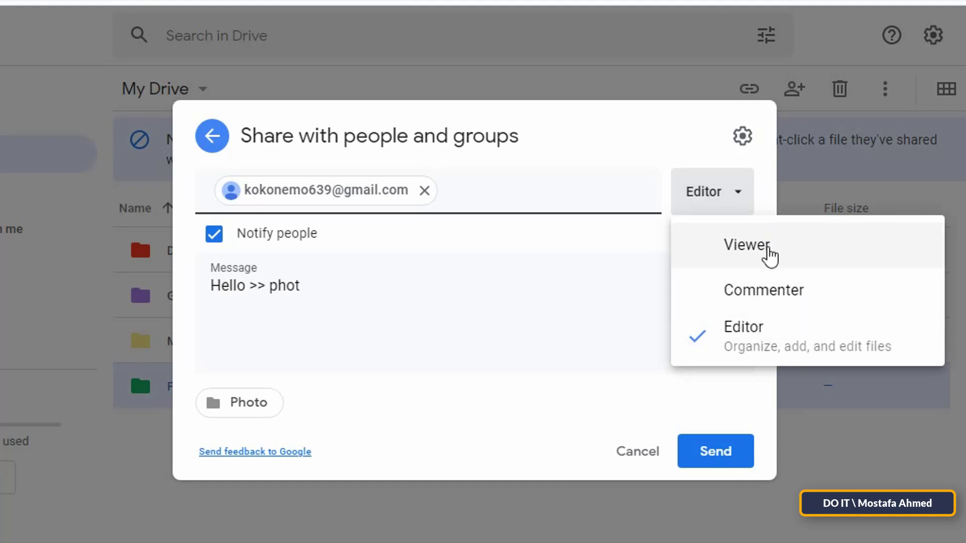
mouse_move(764, 332)
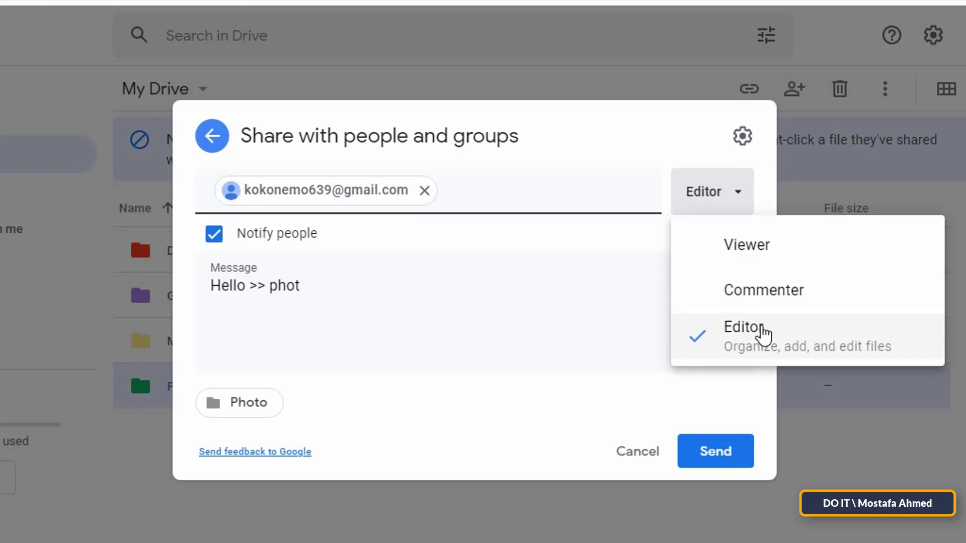
left_click(746, 244)
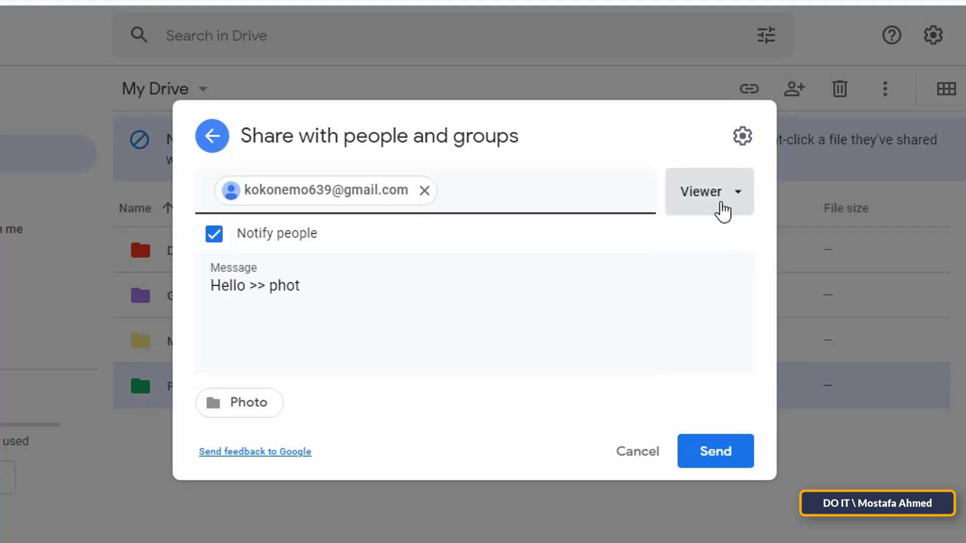
left_click(715, 451)
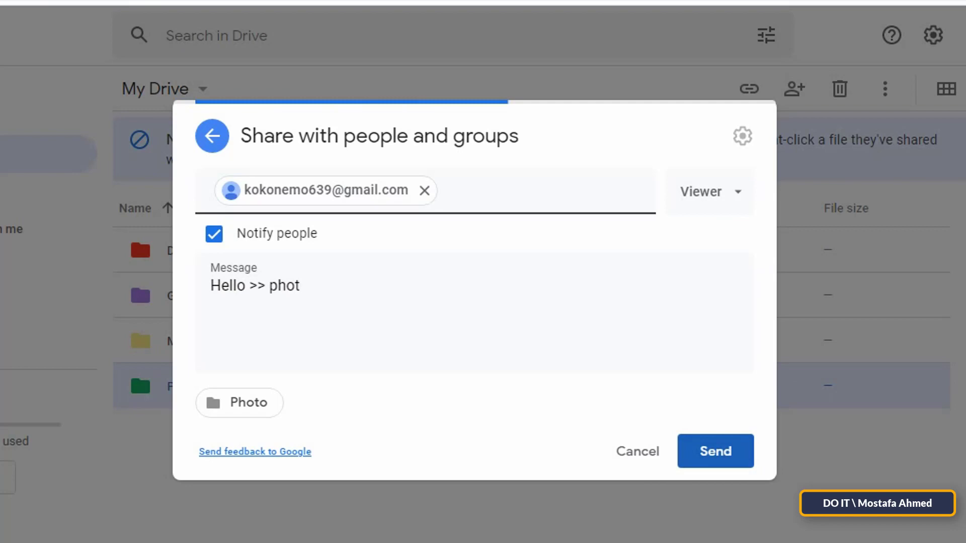
left_click(715, 451)
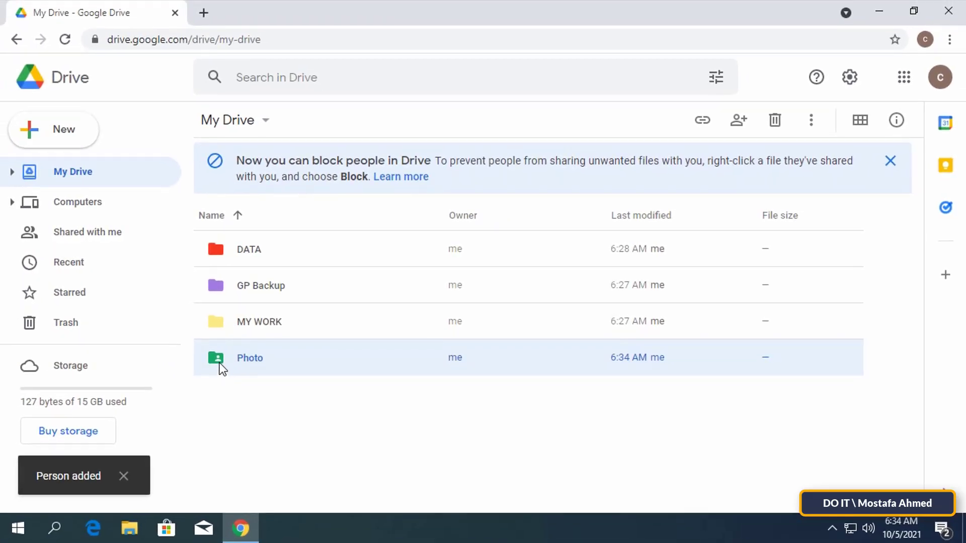
mouse_move(213, 387)
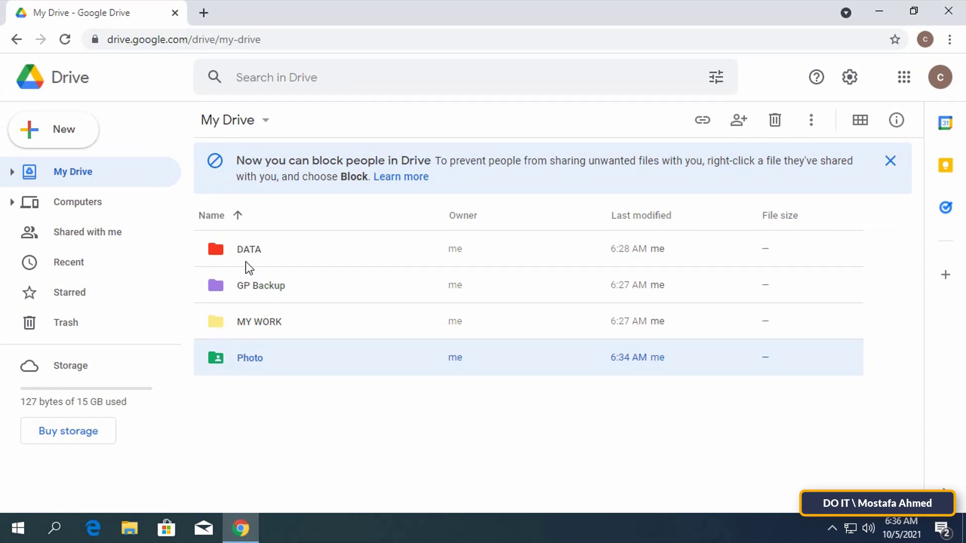
right_click(247, 250)
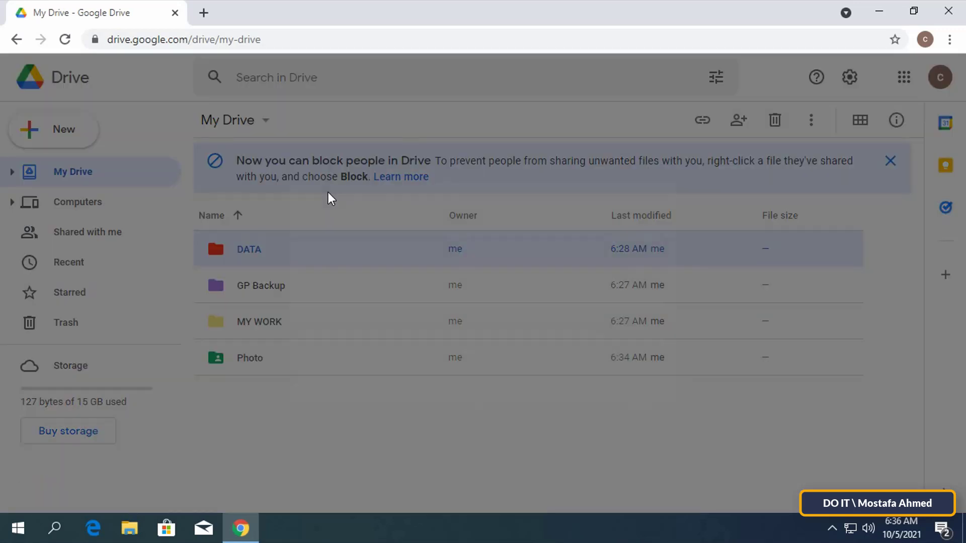
left_click(739, 120)
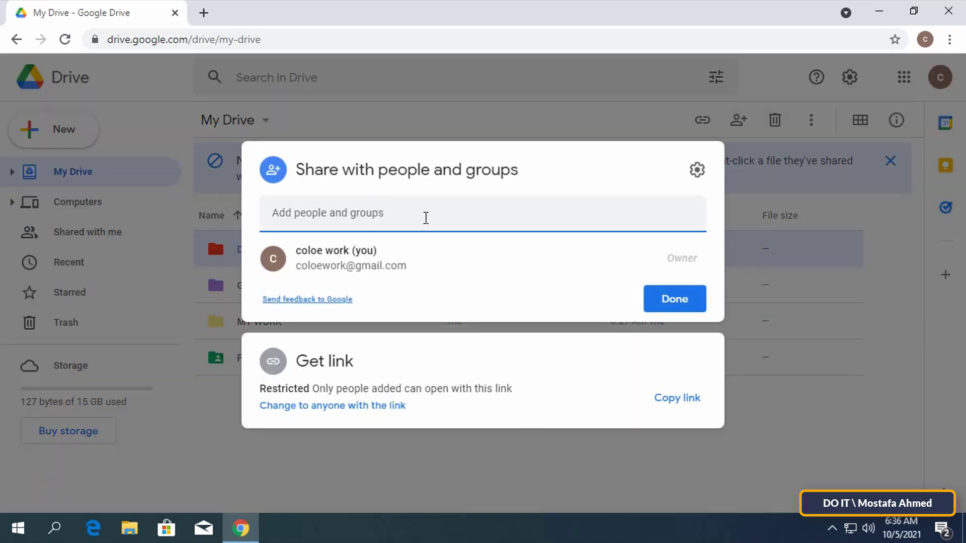
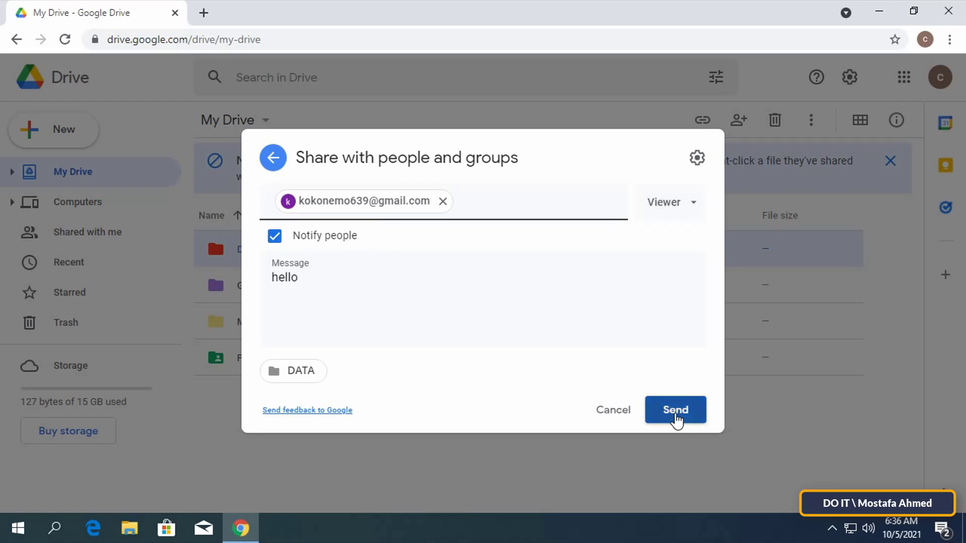
left_click(676, 410)
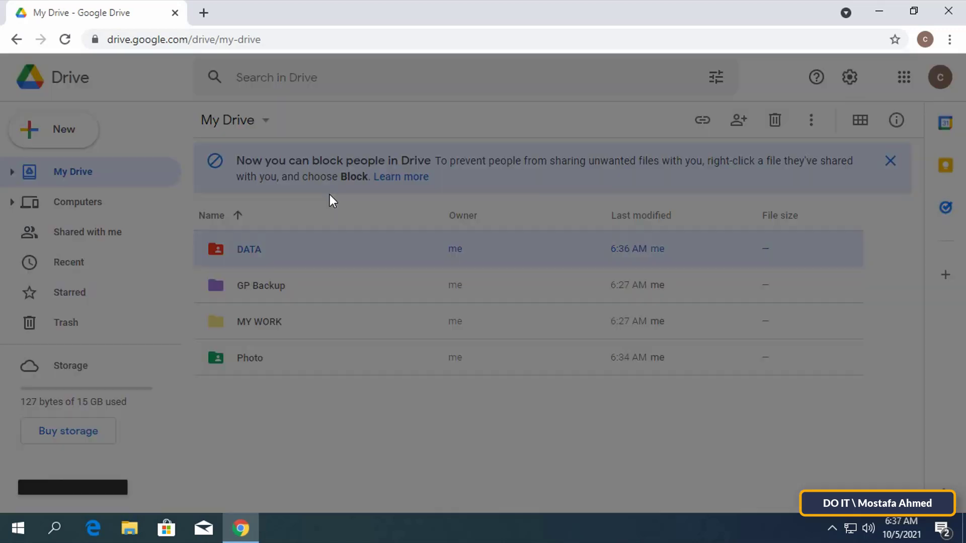
Set the DATA folder's link access to Anyone with the link as Viewer and confirm.
left_click(738, 120)
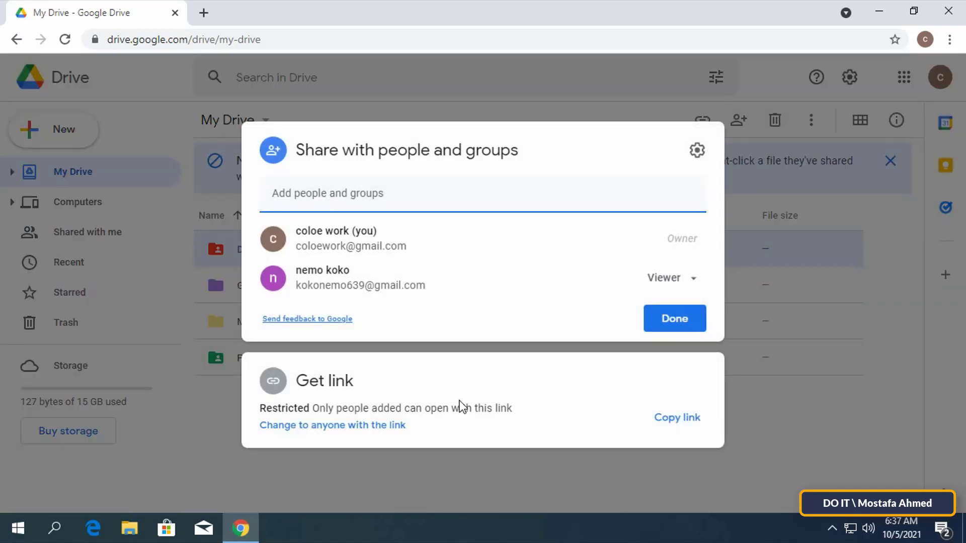
left_click(332, 424)
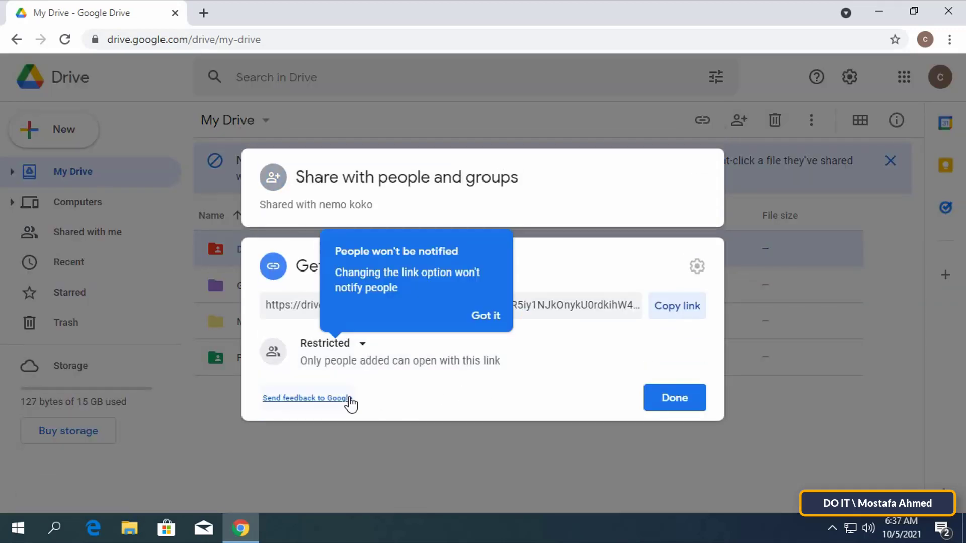
left_click(486, 315)
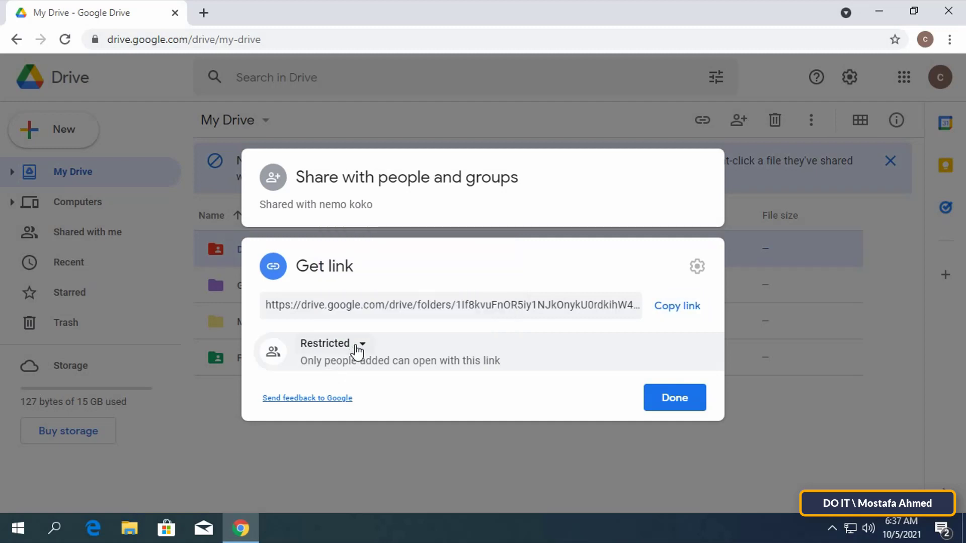
left_click(332, 344)
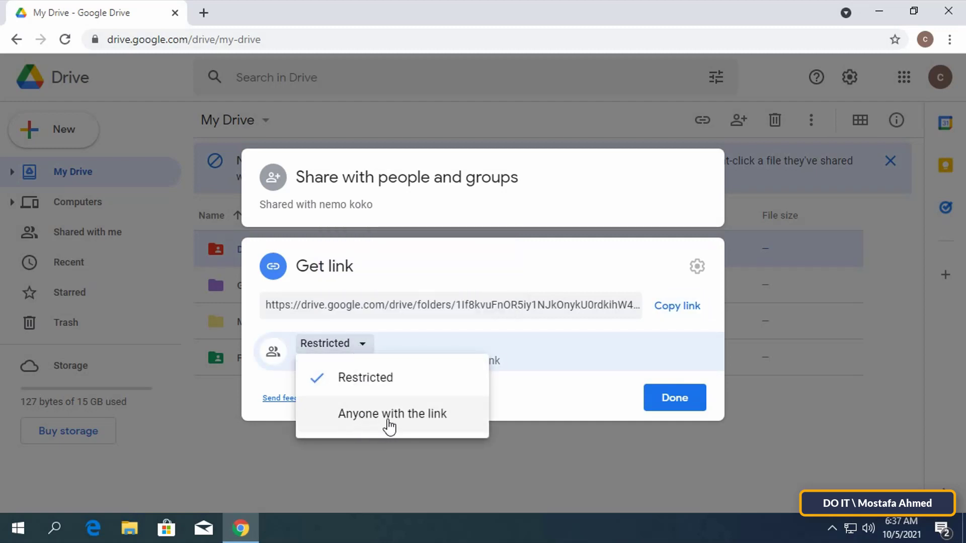
left_click(393, 415)
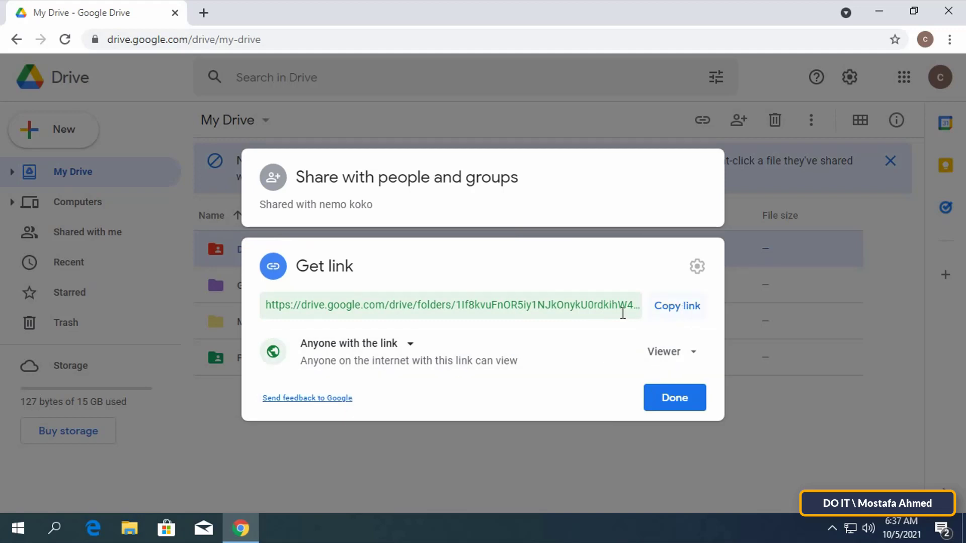
mouse_move(548, 325)
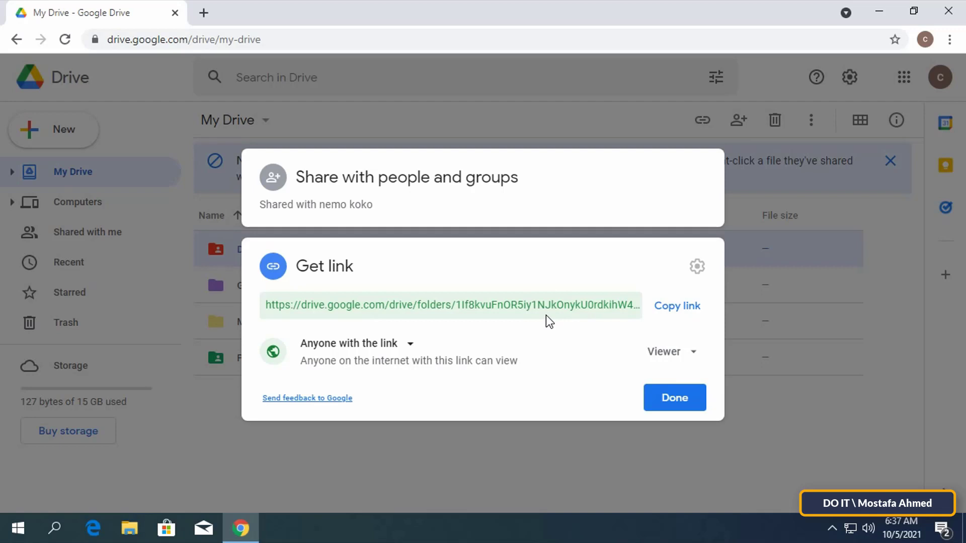
mouse_move(407, 350)
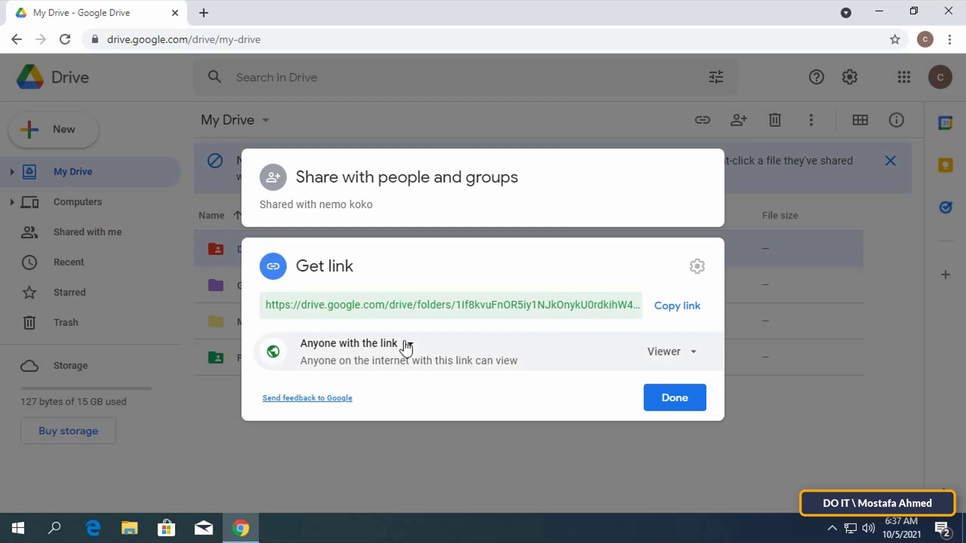
left_click(350, 344)
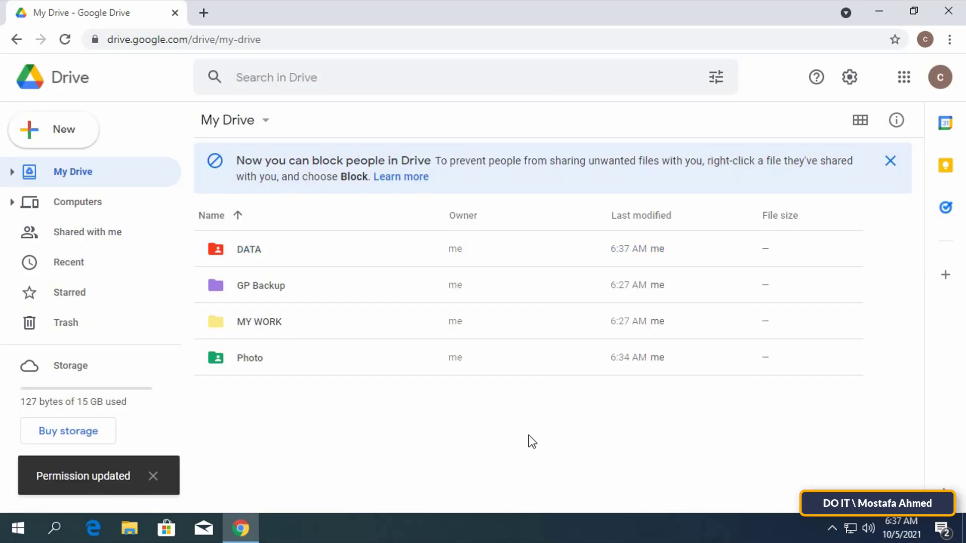
mouse_move(236, 356)
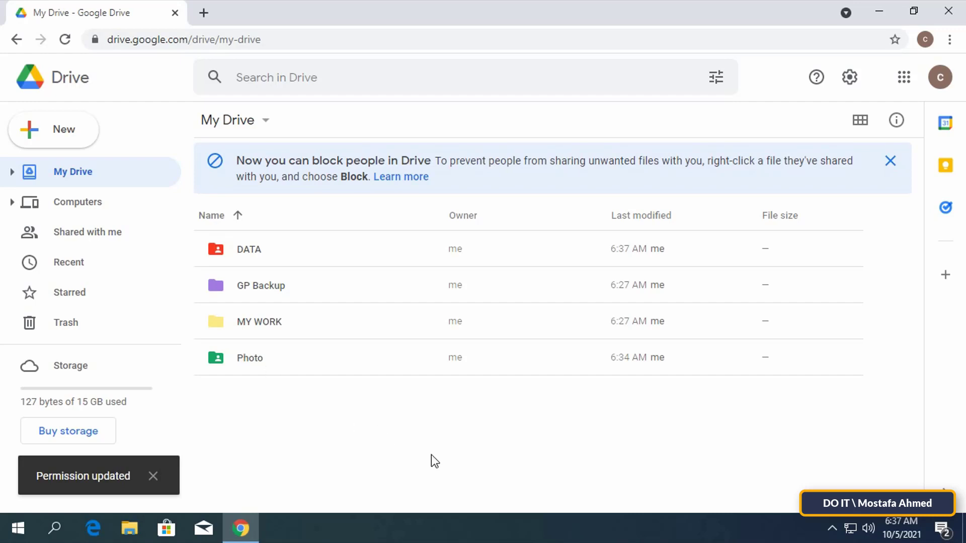
left_click(153, 476)
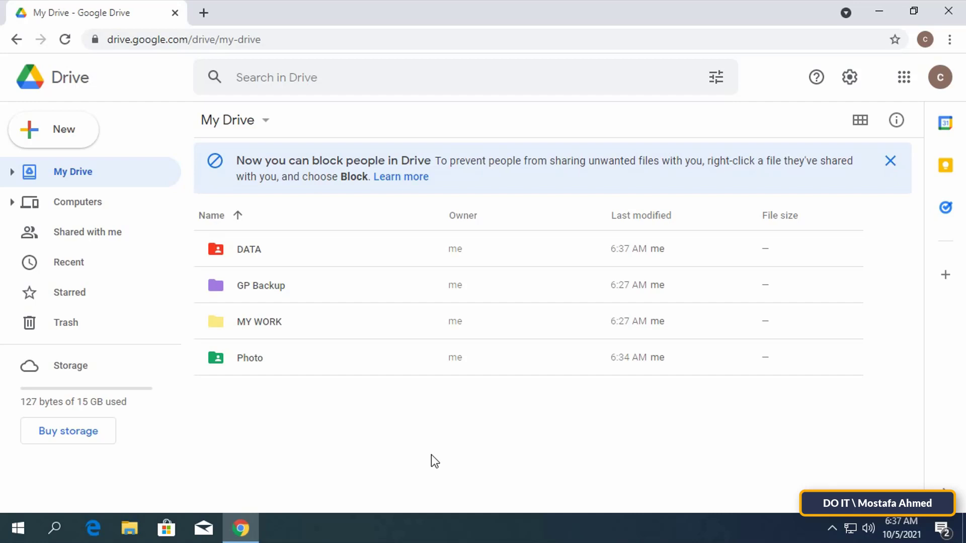
mouse_move(708, 442)
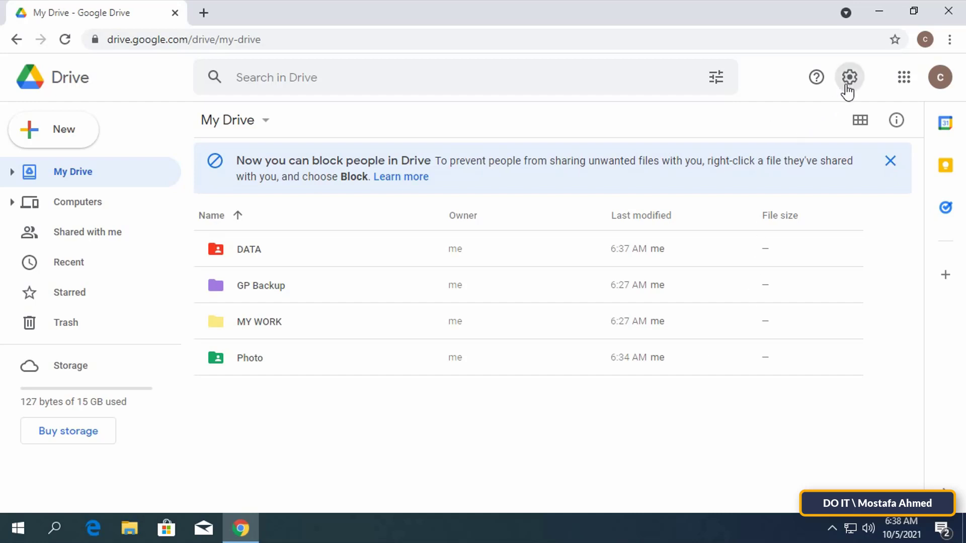
left_click(849, 77)
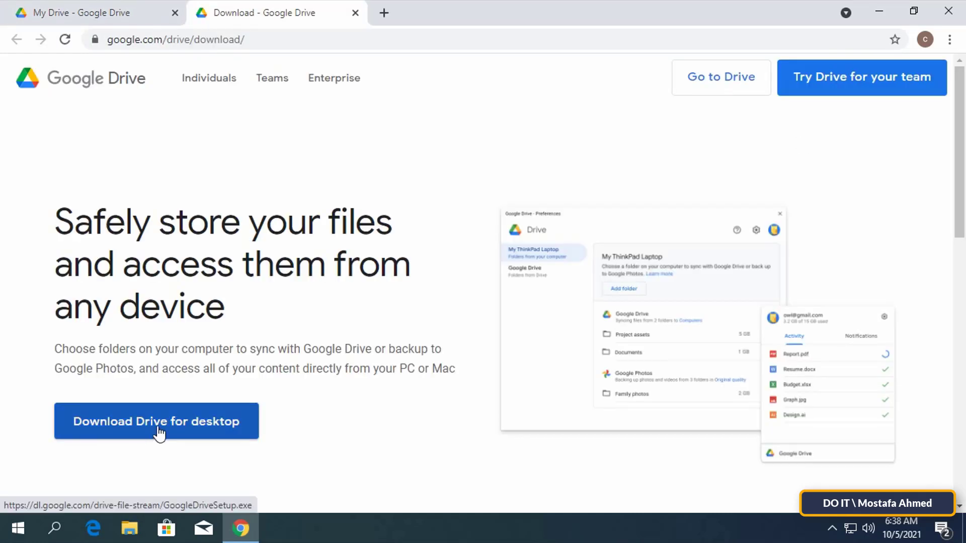
Download the Drive for desktop installer and run GoogleDriveSetup.exe.
left_click(159, 431)
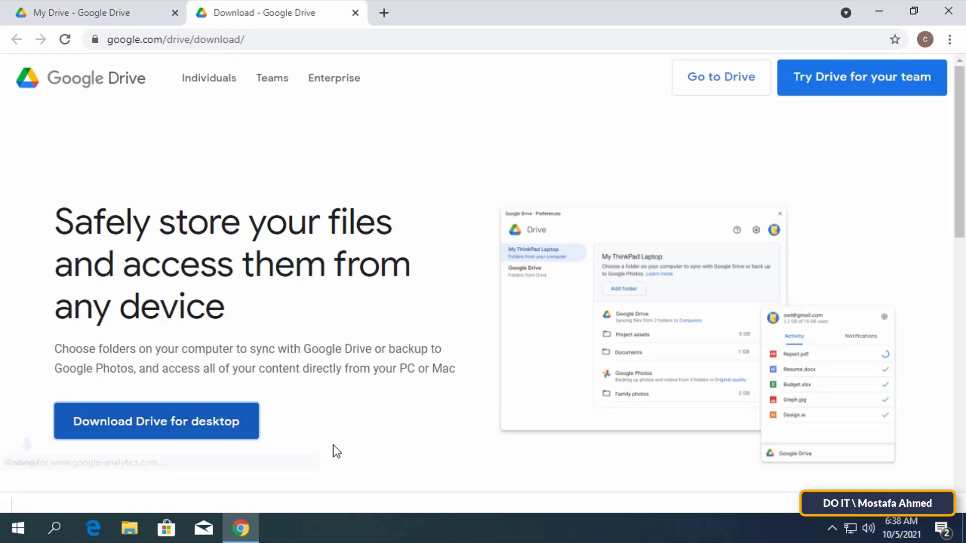
left_click(156, 421)
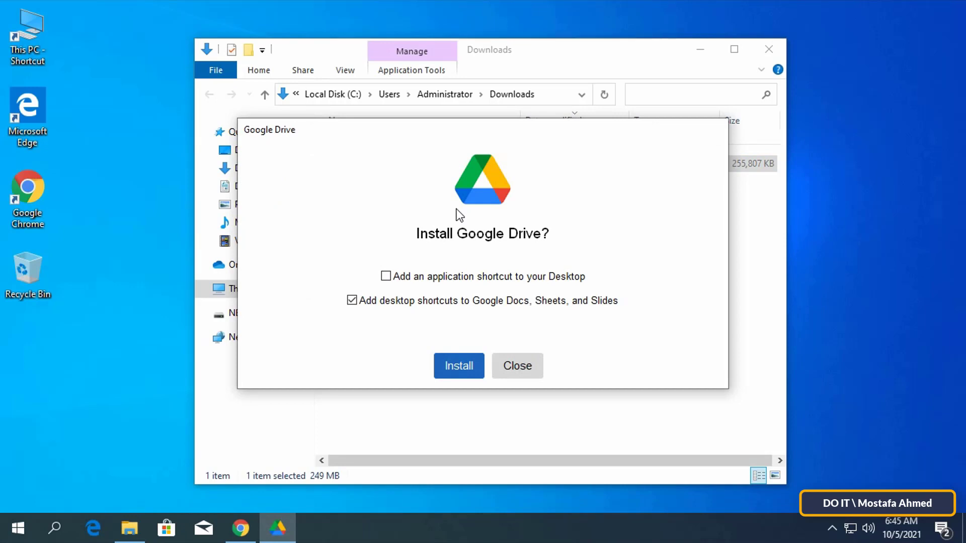
Install Google Drive with a desktop shortcut and begin signing in through the browser.
left_click(387, 276)
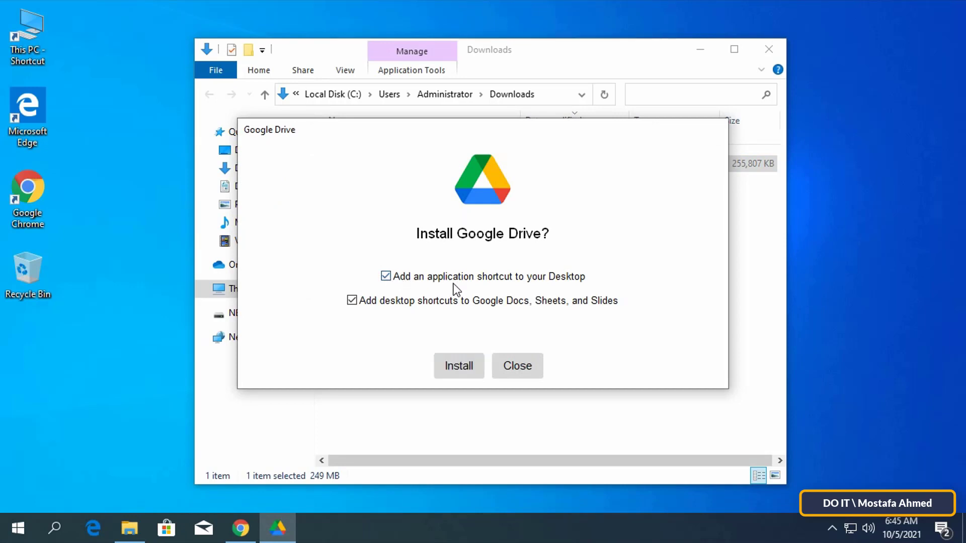
mouse_move(377, 316)
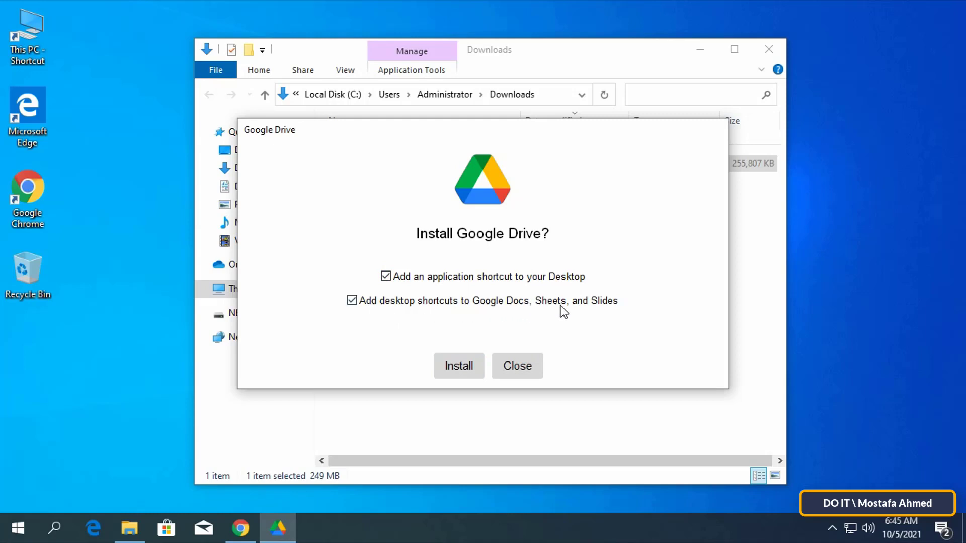
left_click(459, 366)
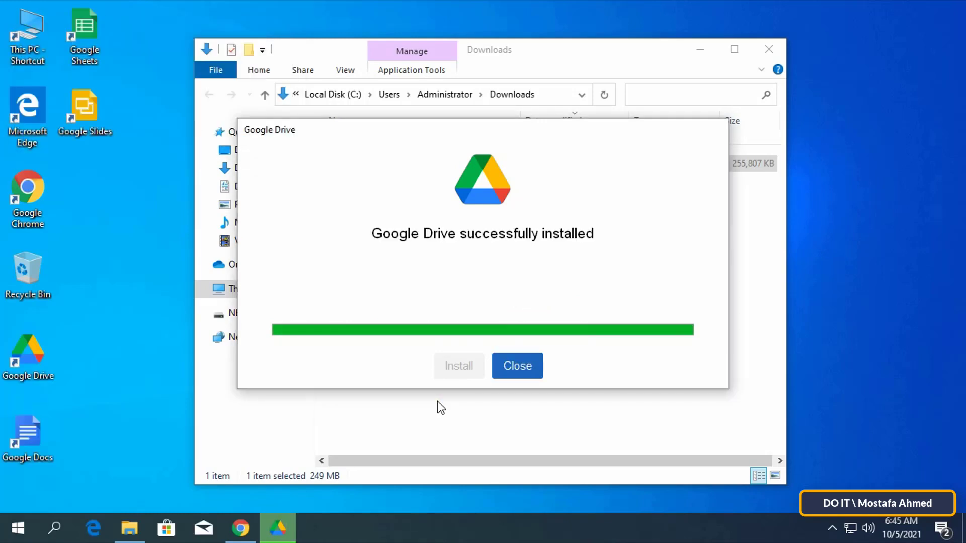
left_click(518, 366)
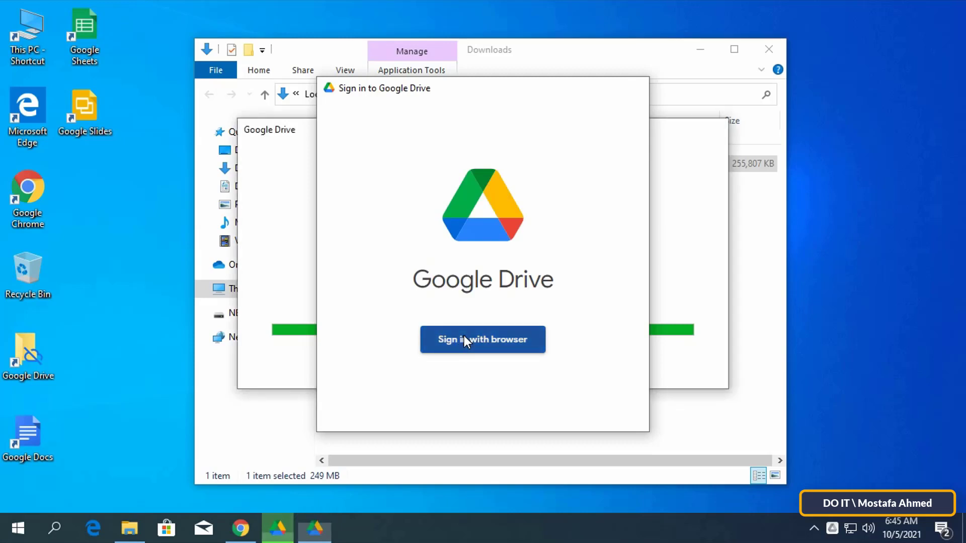
left_click(483, 340)
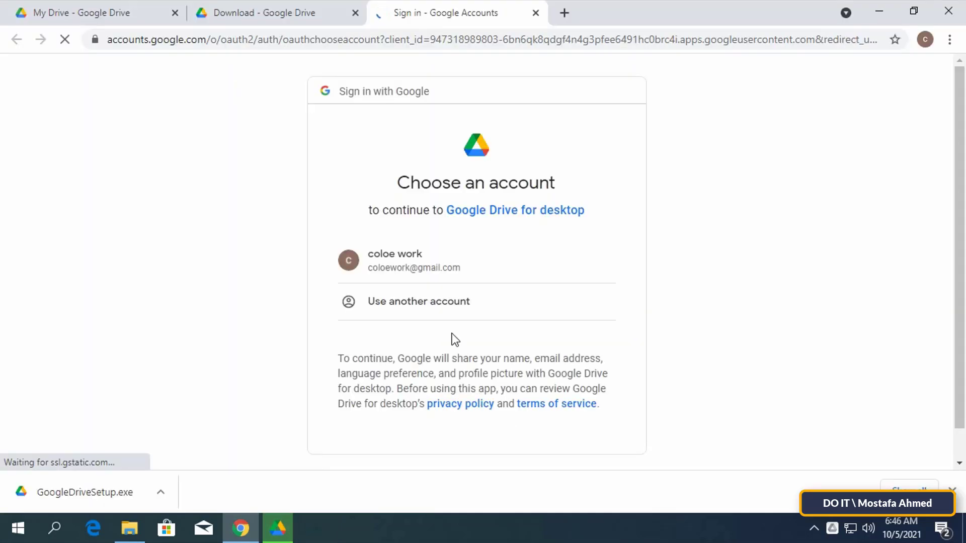
Choose the Google account, confirm the desktop sign-in, and close the finished installer.
left_click(402, 269)
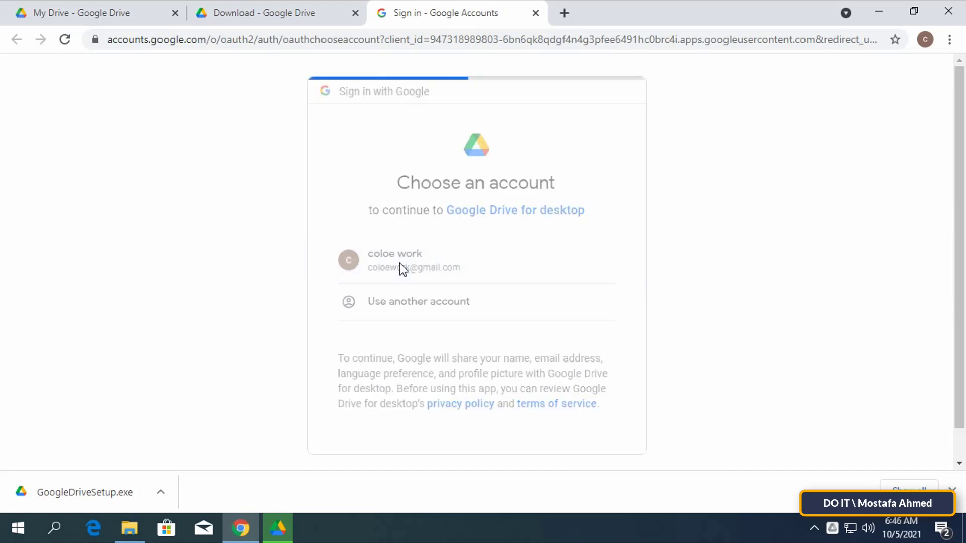
left_click(405, 261)
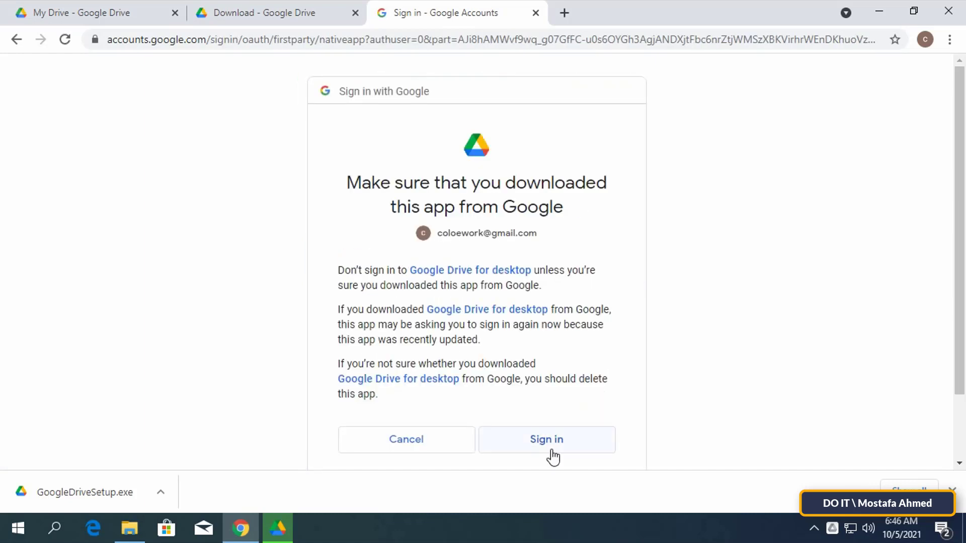
left_click(547, 440)
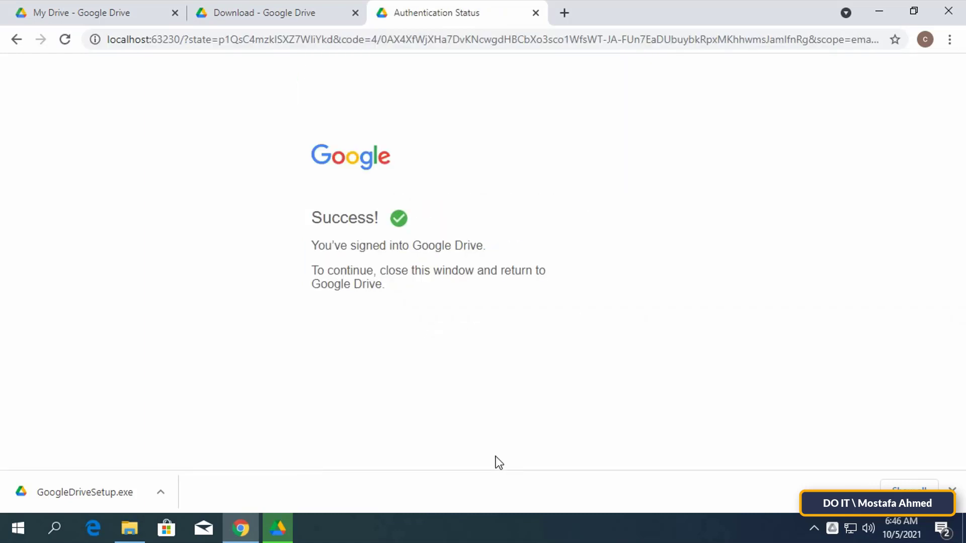
mouse_move(438, 254)
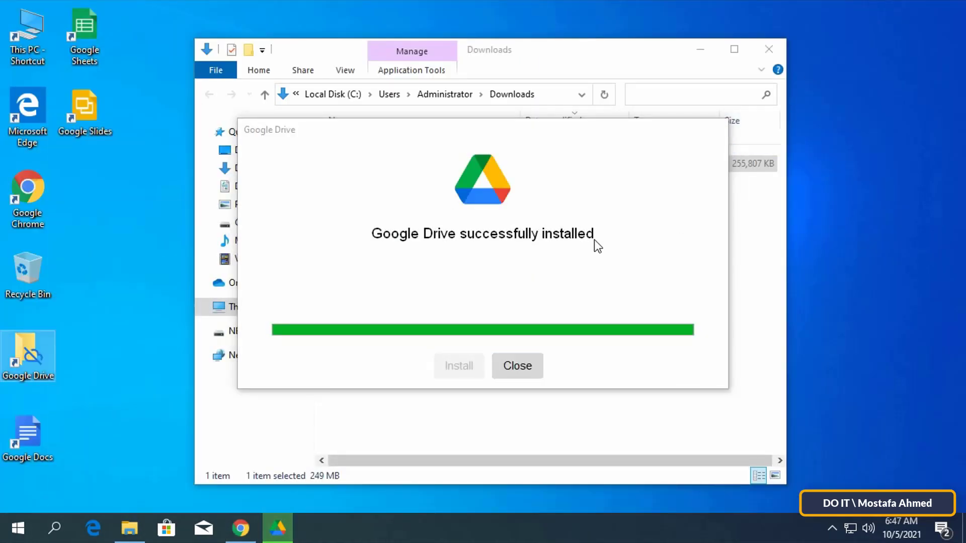
left_click(517, 367)
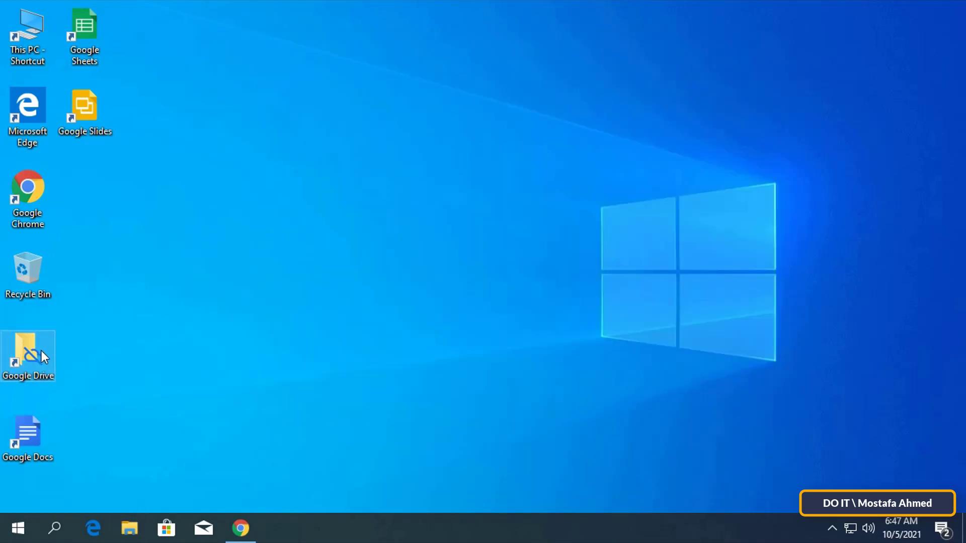
Create a folder named NEW IN DRIVE inside My Drive on the Google Drive disk.
double_click(28, 353)
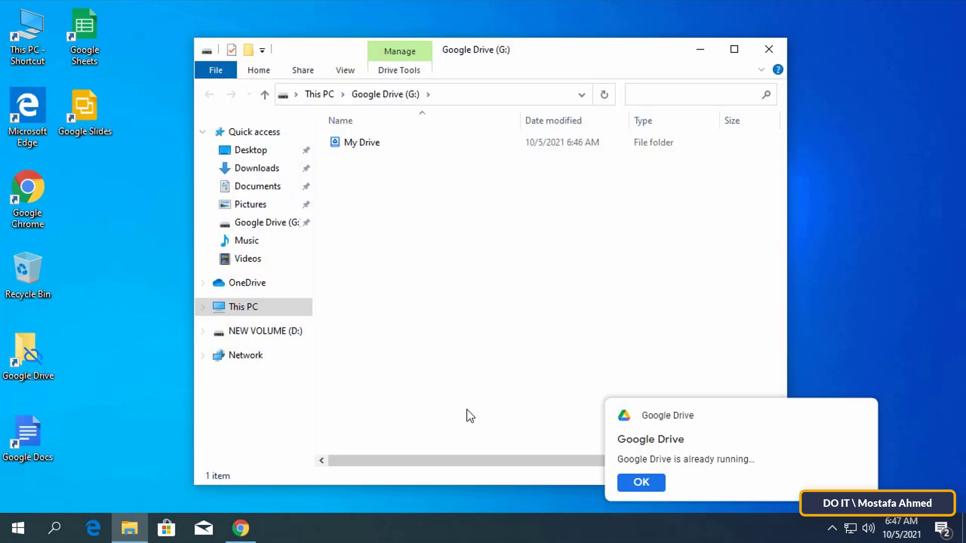
double_click(362, 143)
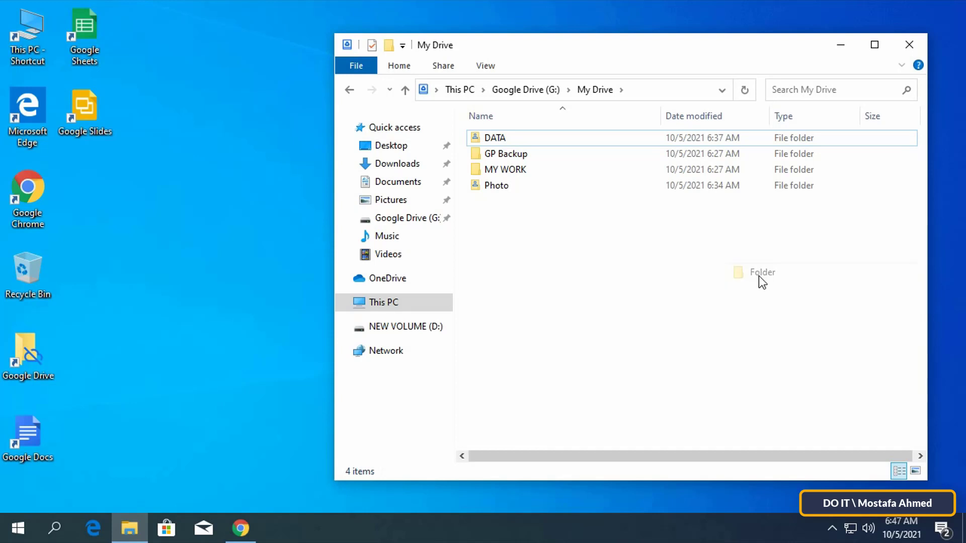
type("N")
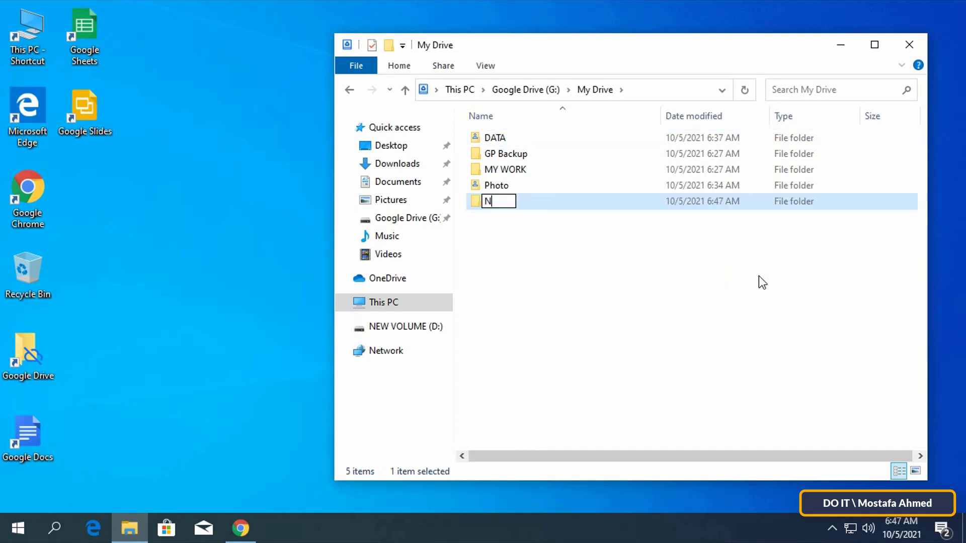
type("EW IN DRIVE")
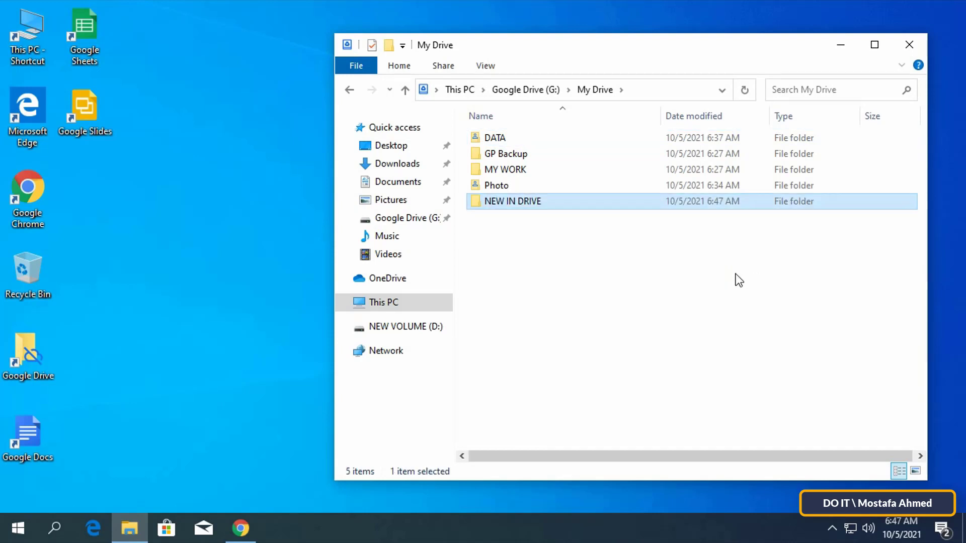
left_click(907, 44)
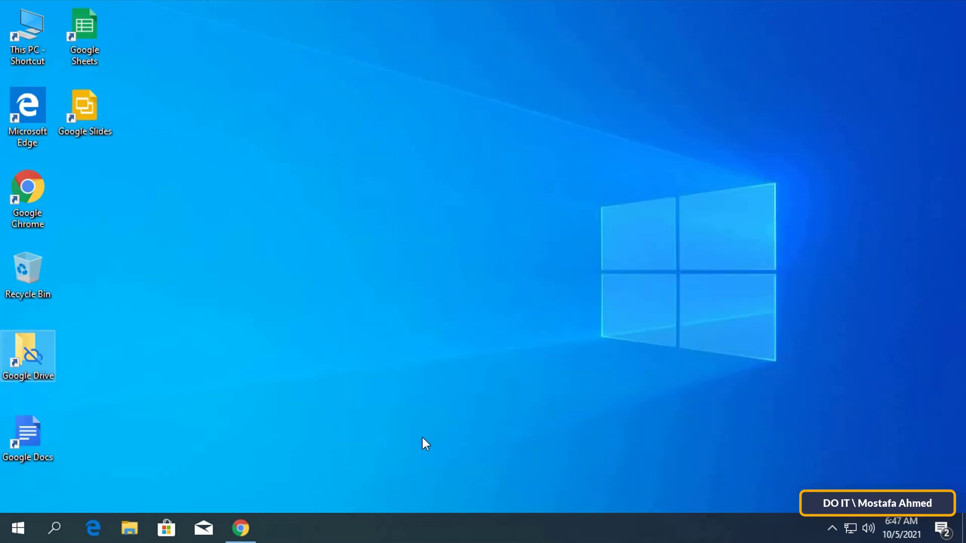
Return to Drive on the web and open the synced NEW IN DRIVE folder.
left_click(240, 528)
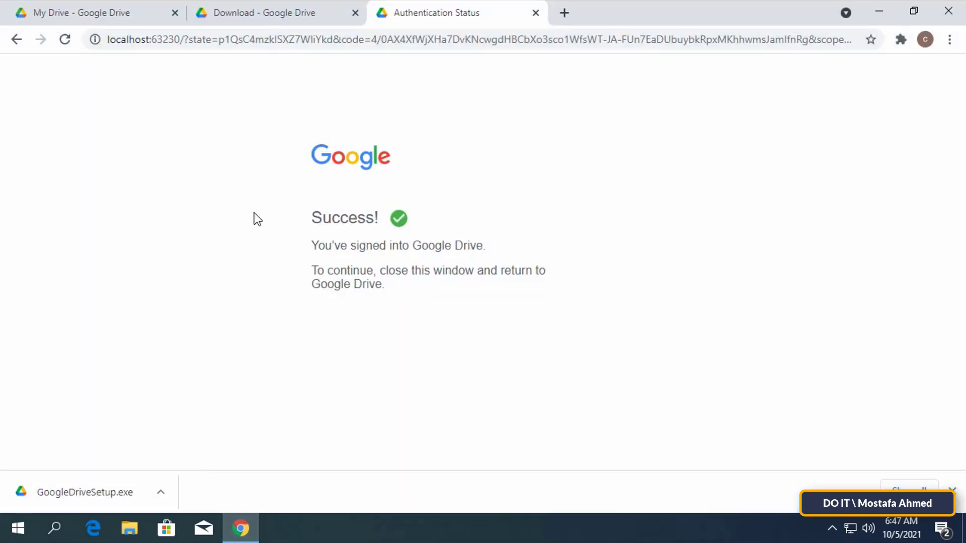
left_click(536, 13)
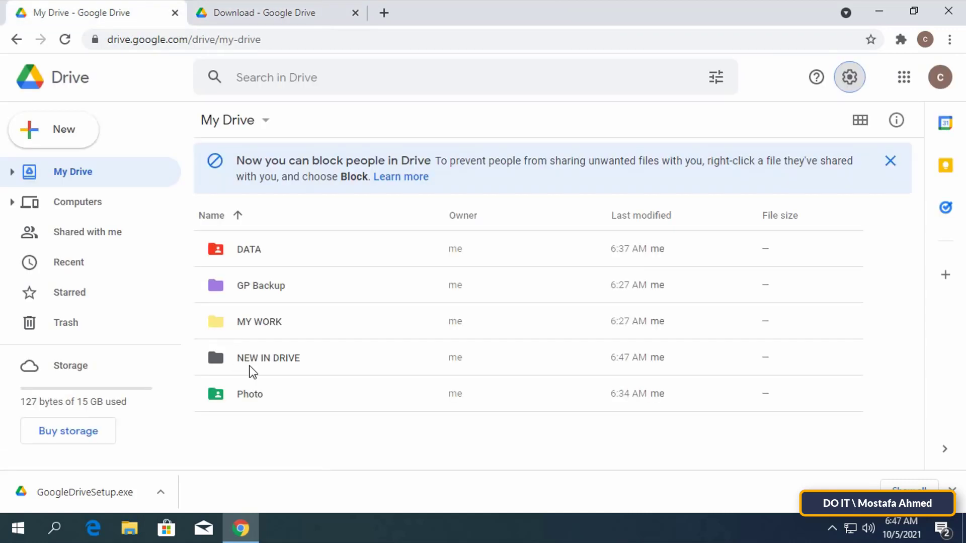
left_click(278, 365)
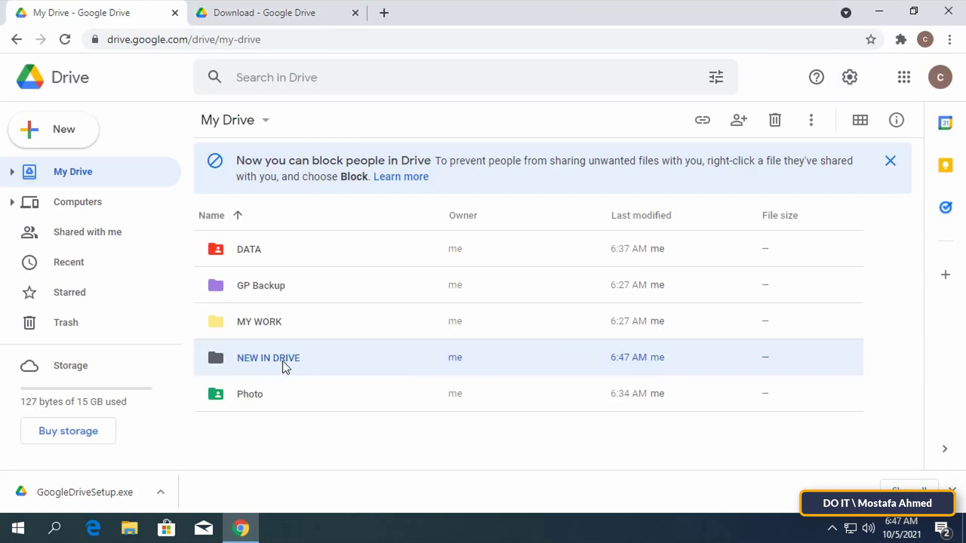
mouse_move(241, 528)
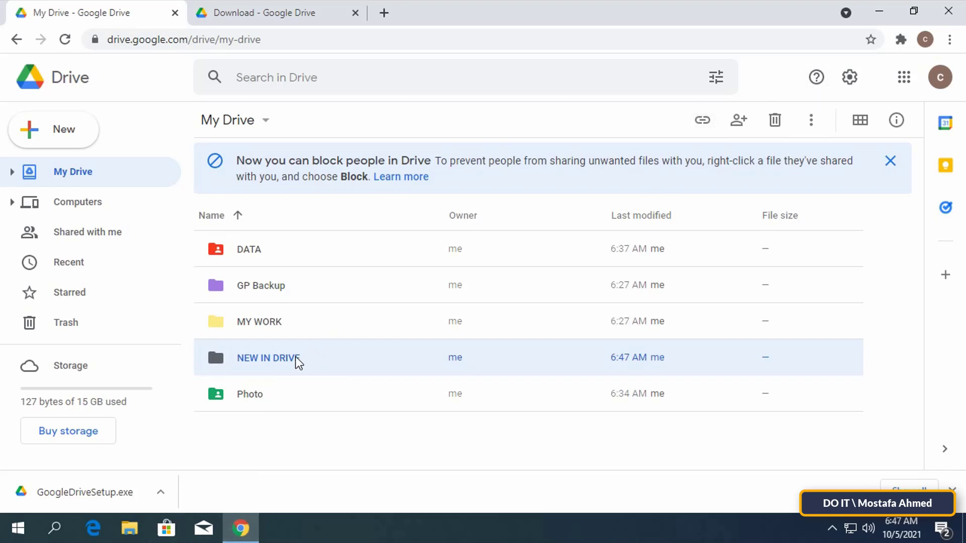
double_click(268, 359)
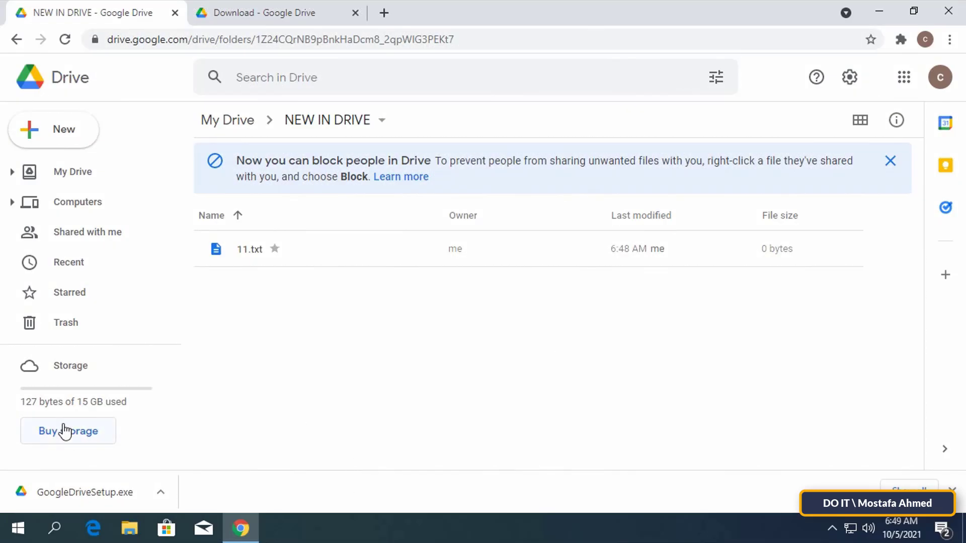
mouse_move(84, 385)
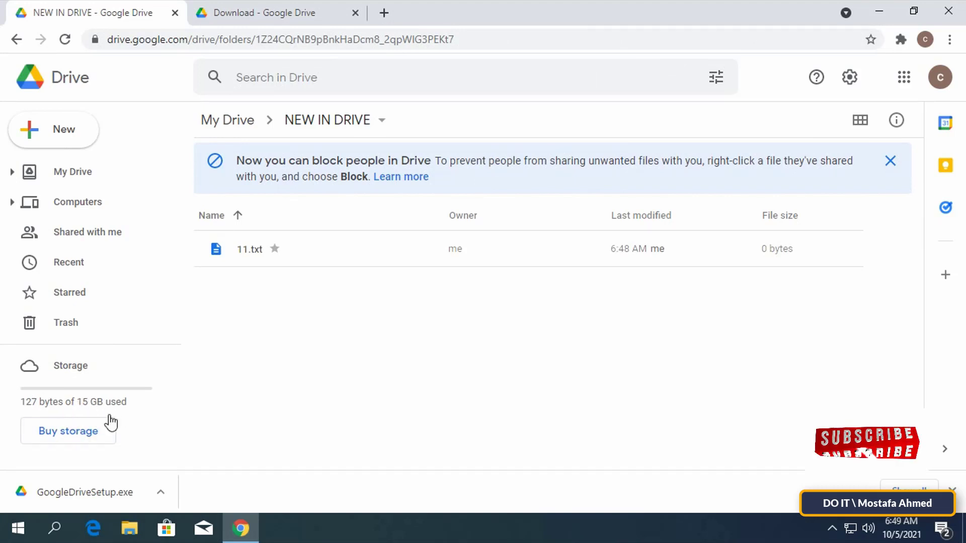
mouse_move(45, 429)
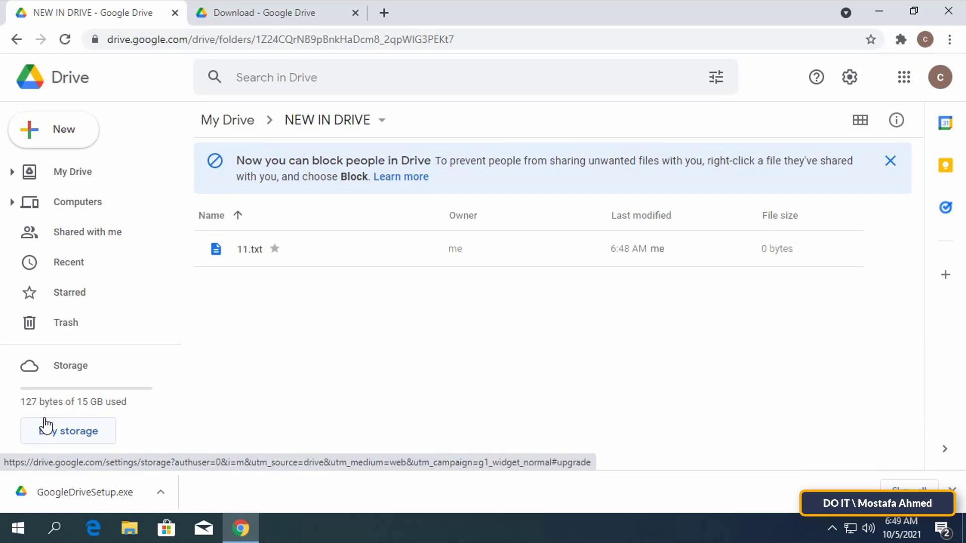
mouse_move(139, 447)
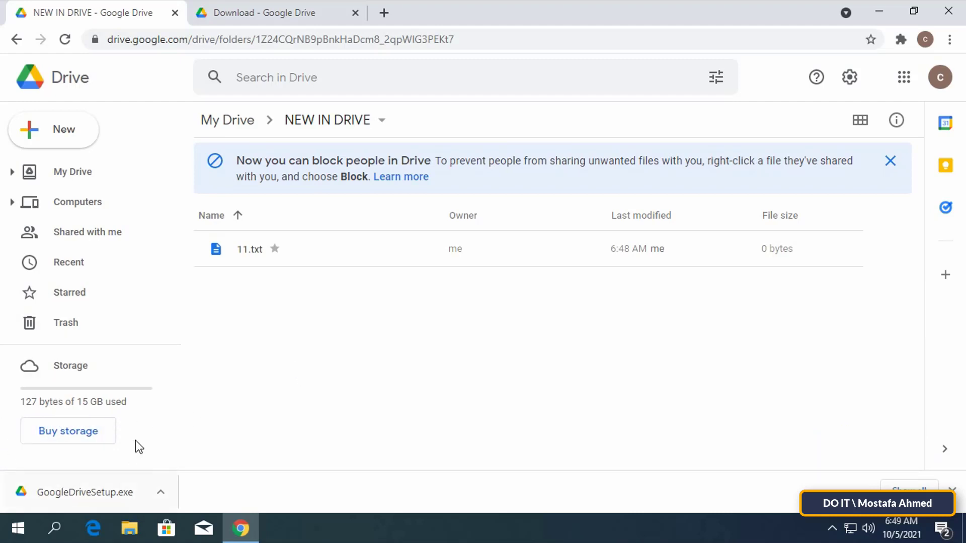
mouse_move(129, 415)
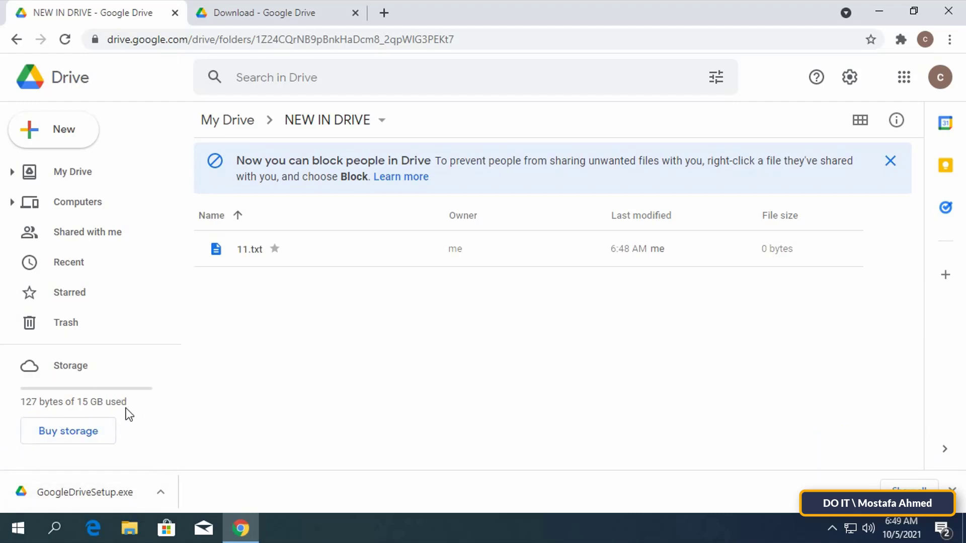
mouse_move(94, 447)
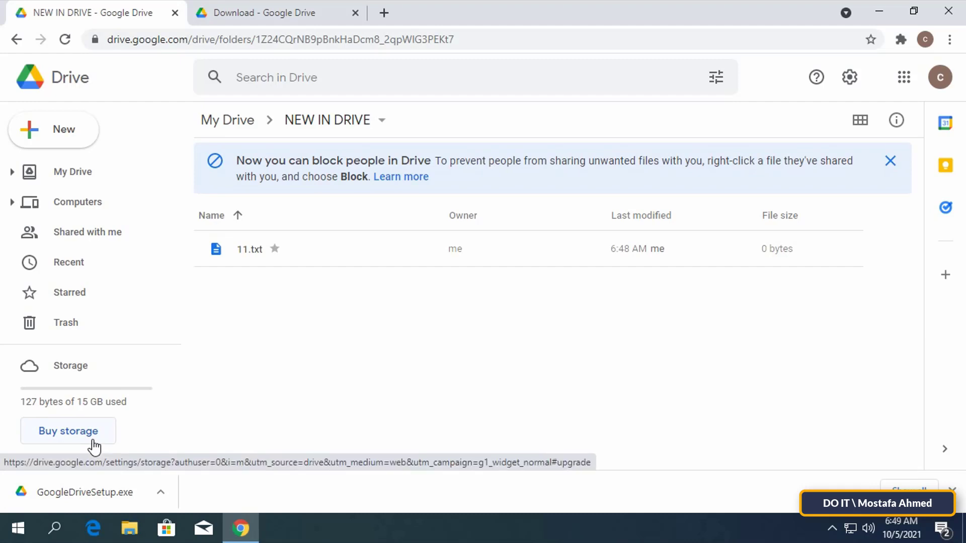
mouse_move(270, 416)
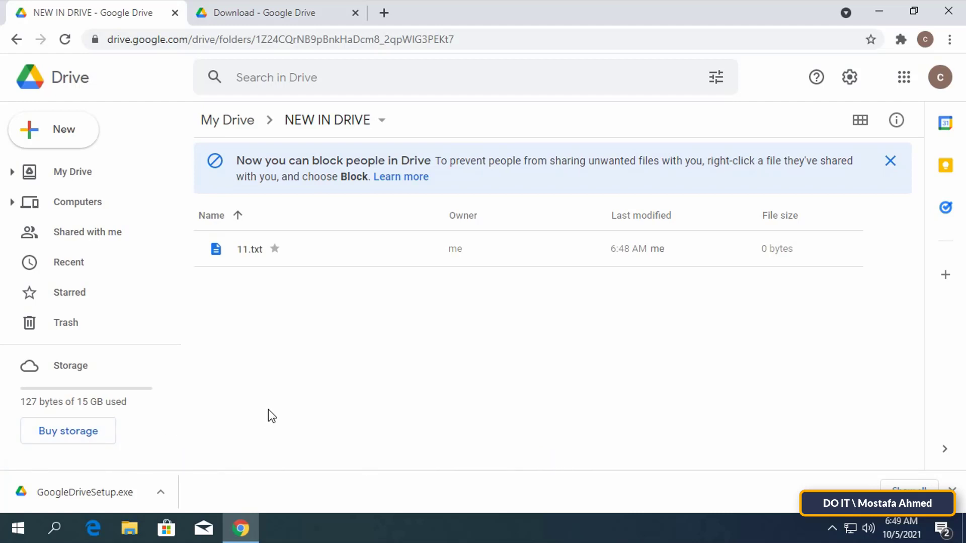